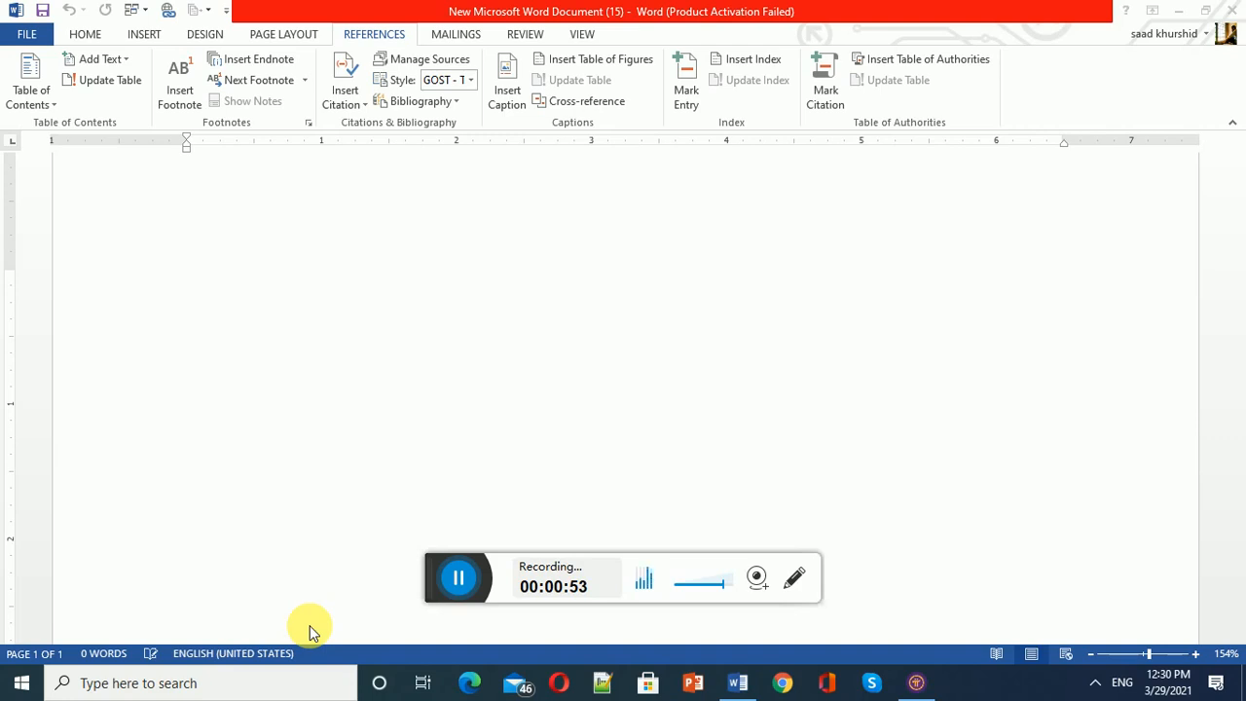
{"action": "mouse_move", "coordinate": [399, 432]}
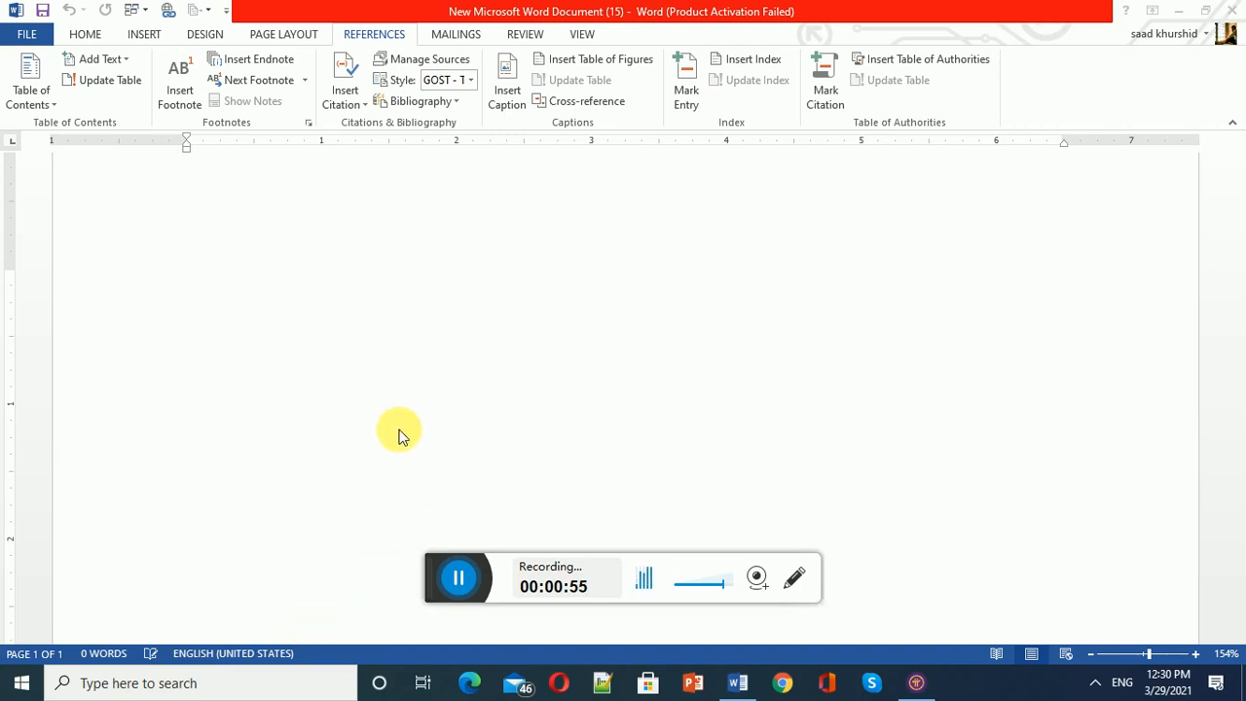
{"action": "mouse_move", "coordinate": [506, 78]}
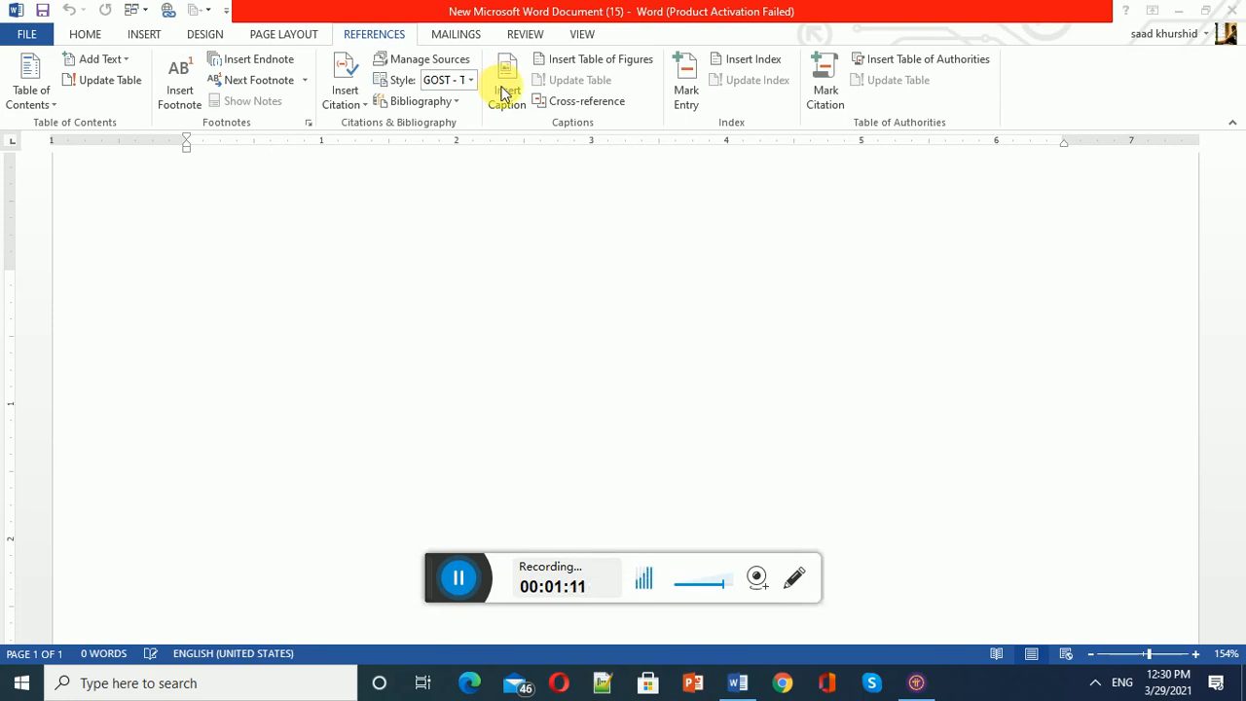
{"action": "mouse_move", "coordinate": [407, 49]}
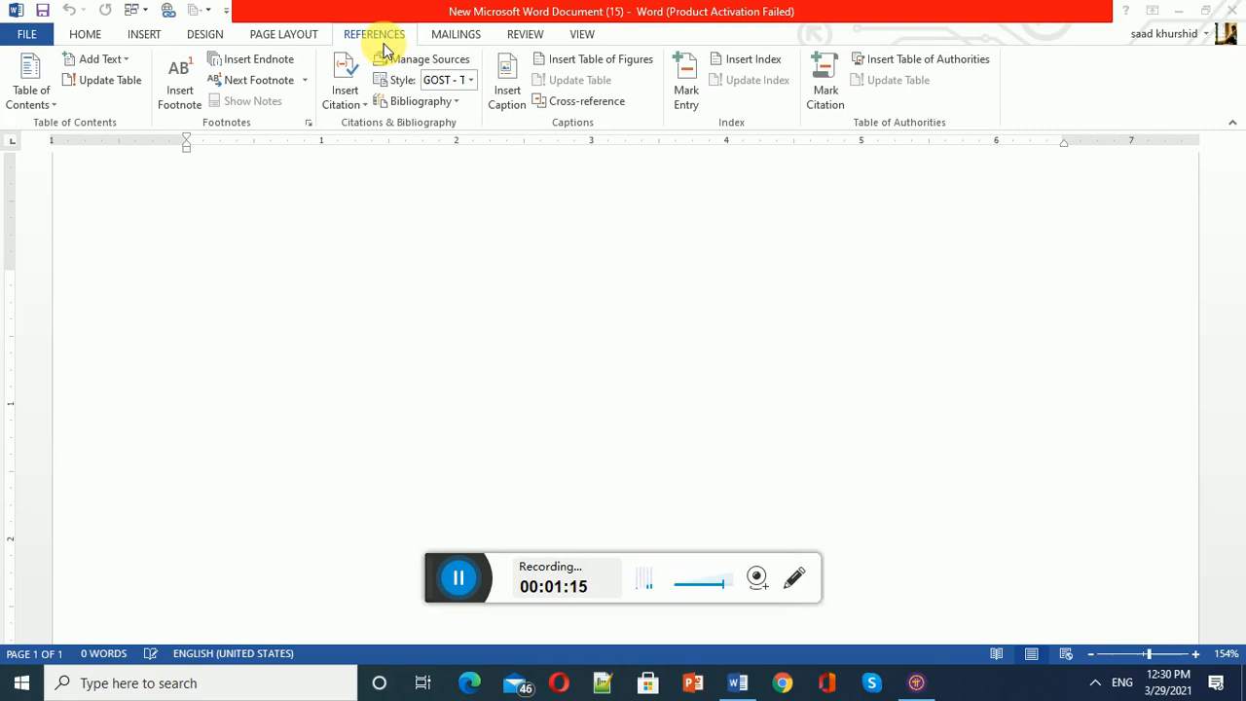
{"action": "mouse_move", "coordinate": [213, 273]}
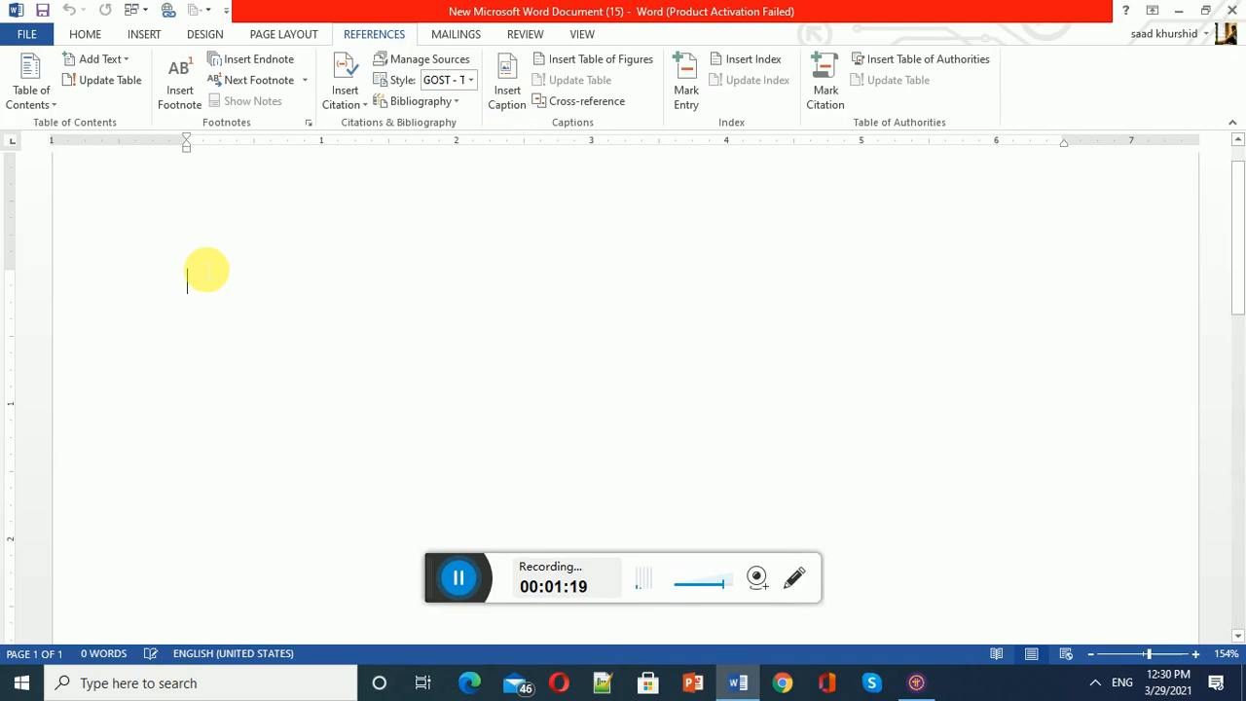
Generate four pages of filler text with =rand(12,13), zoom out, and add an empty line on page 2.
{"action": "type", "text": "=rand("}
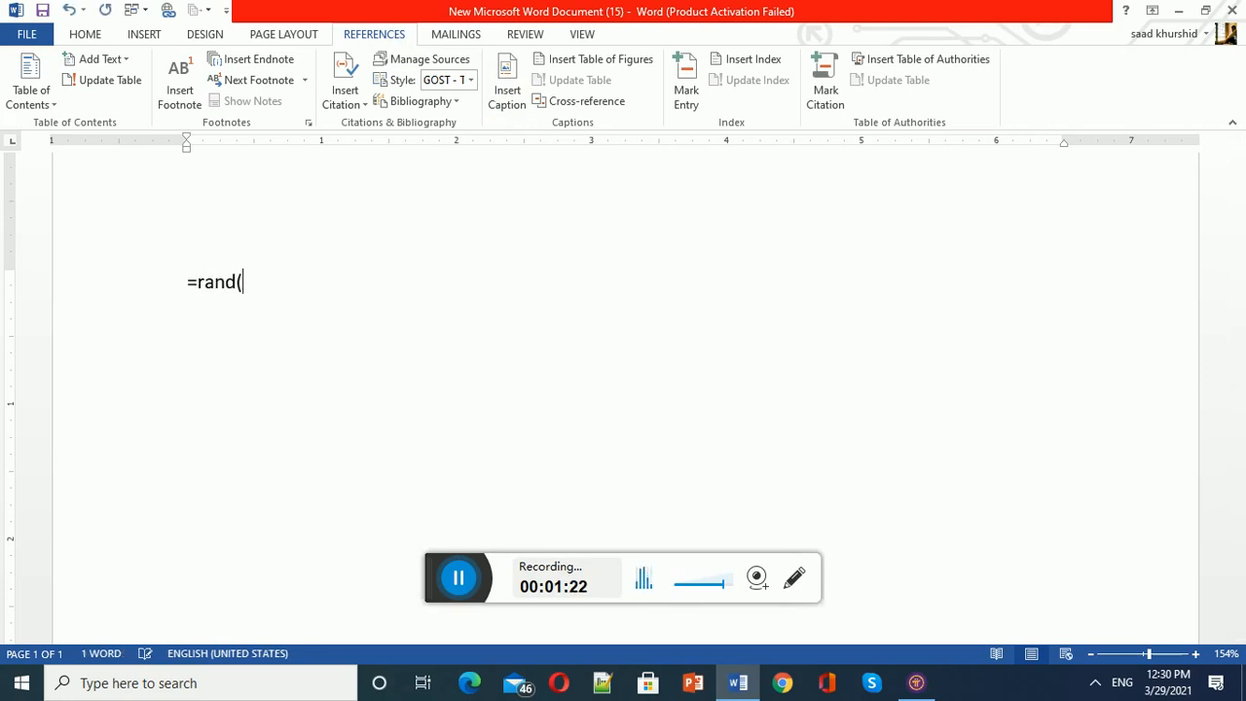
{"action": "type", "text": "12,13)"}
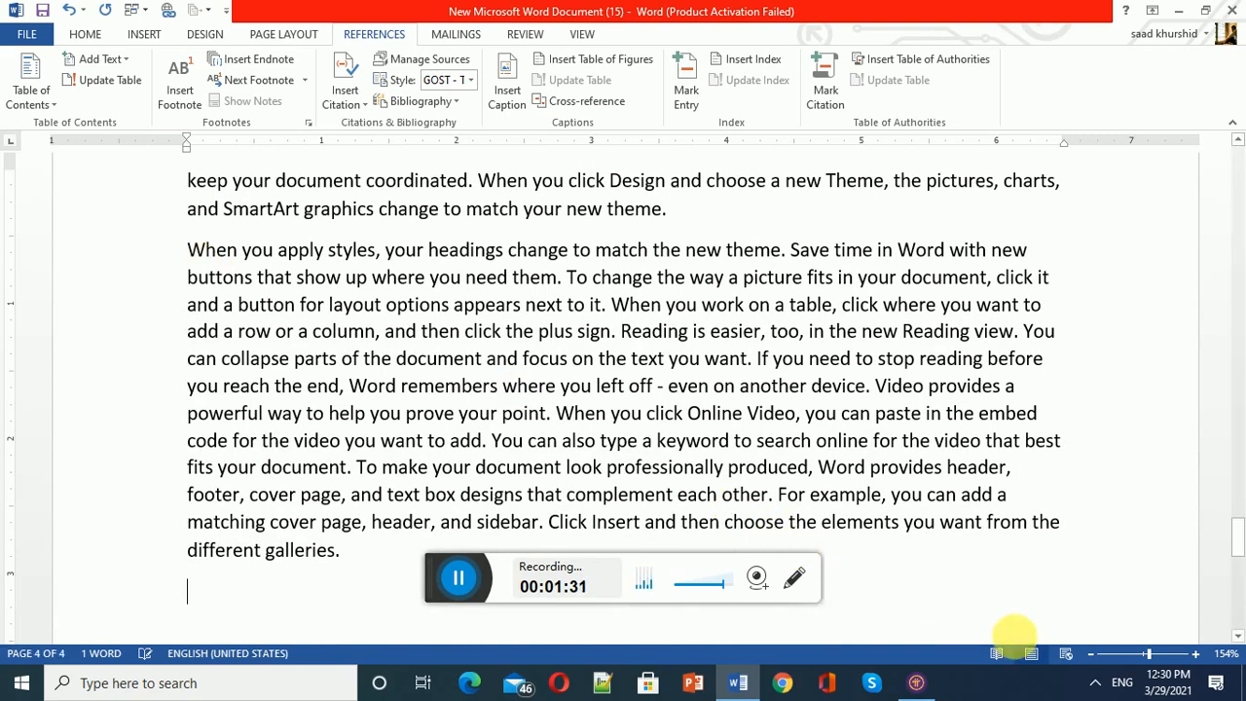
{"action": "left_click", "coordinate": [1147, 654]}
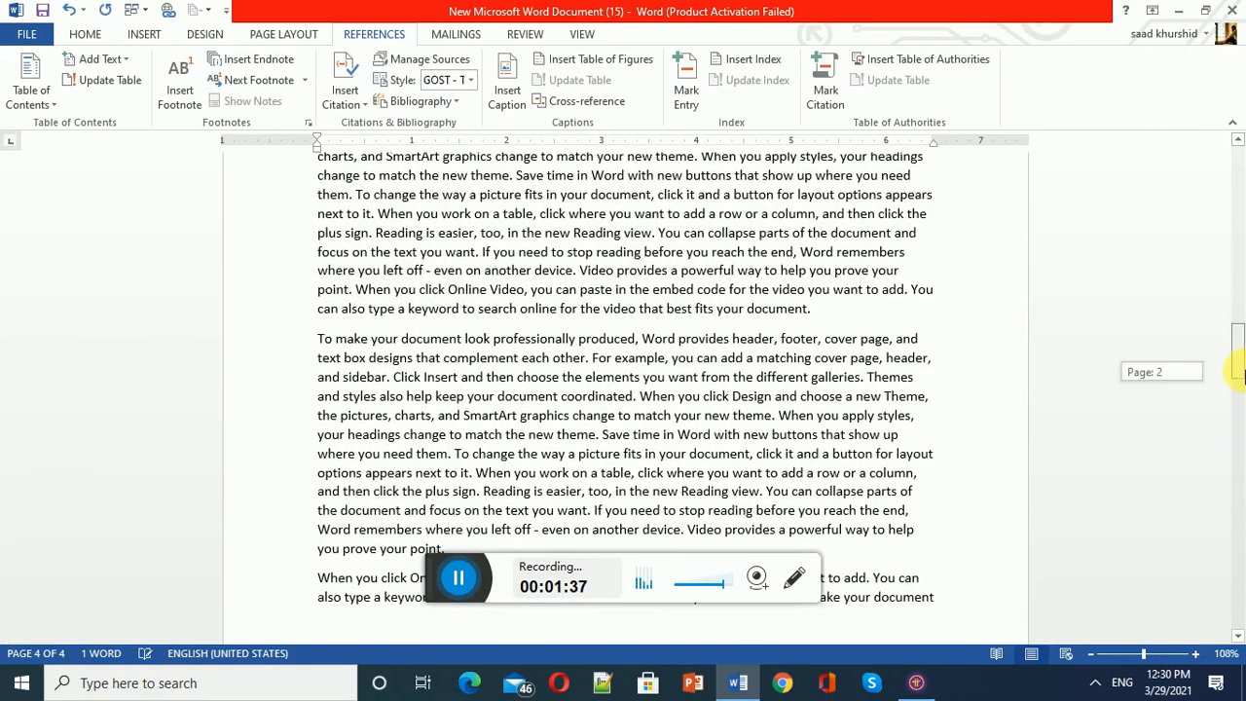
{"action": "scroll", "scroll_direction": "down", "scroll_amount": 3}
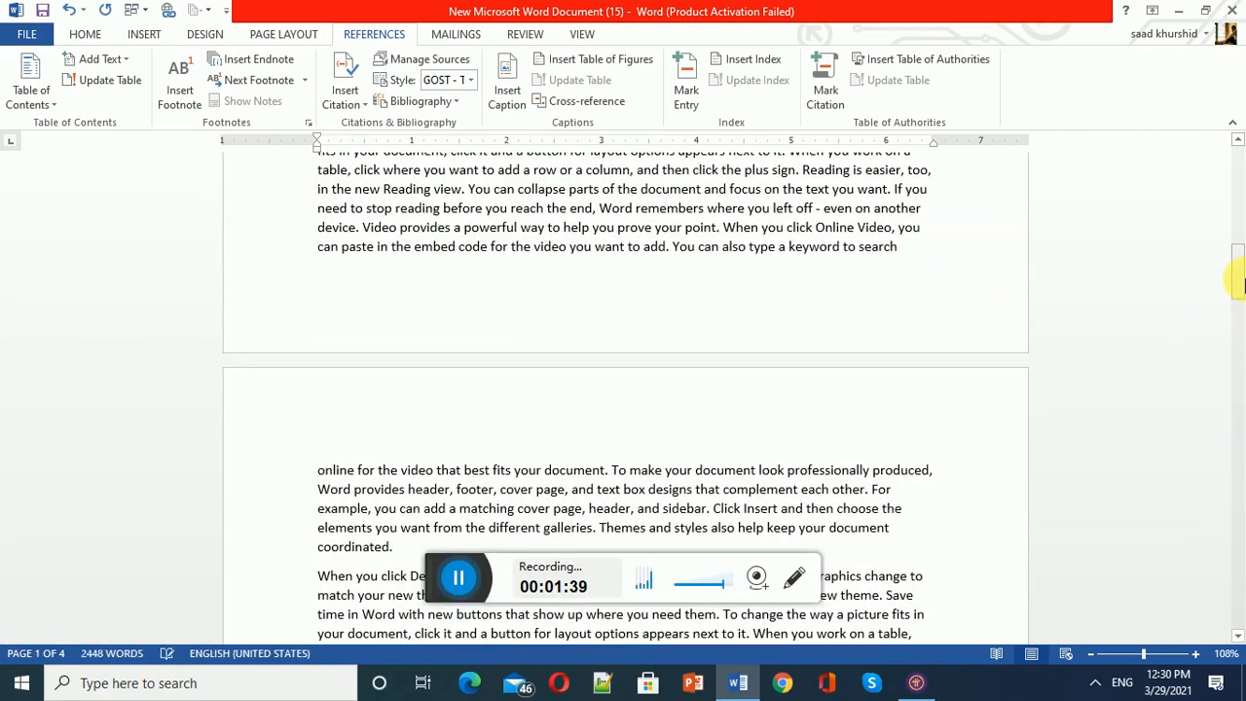
{"action": "scroll", "scroll_direction": "down", "scroll_amount": 3}
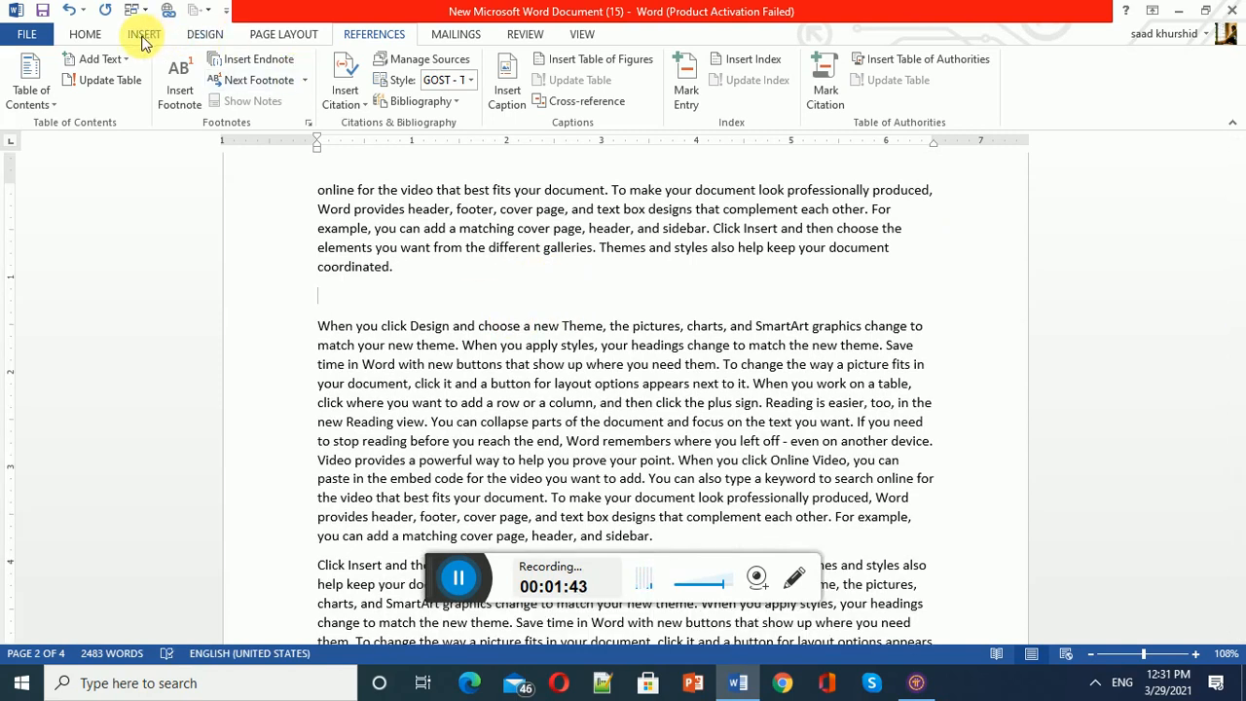
Insert an empty 9-column, 4-row table on page 2's blank line.
{"action": "left_click", "coordinate": [143, 34]}
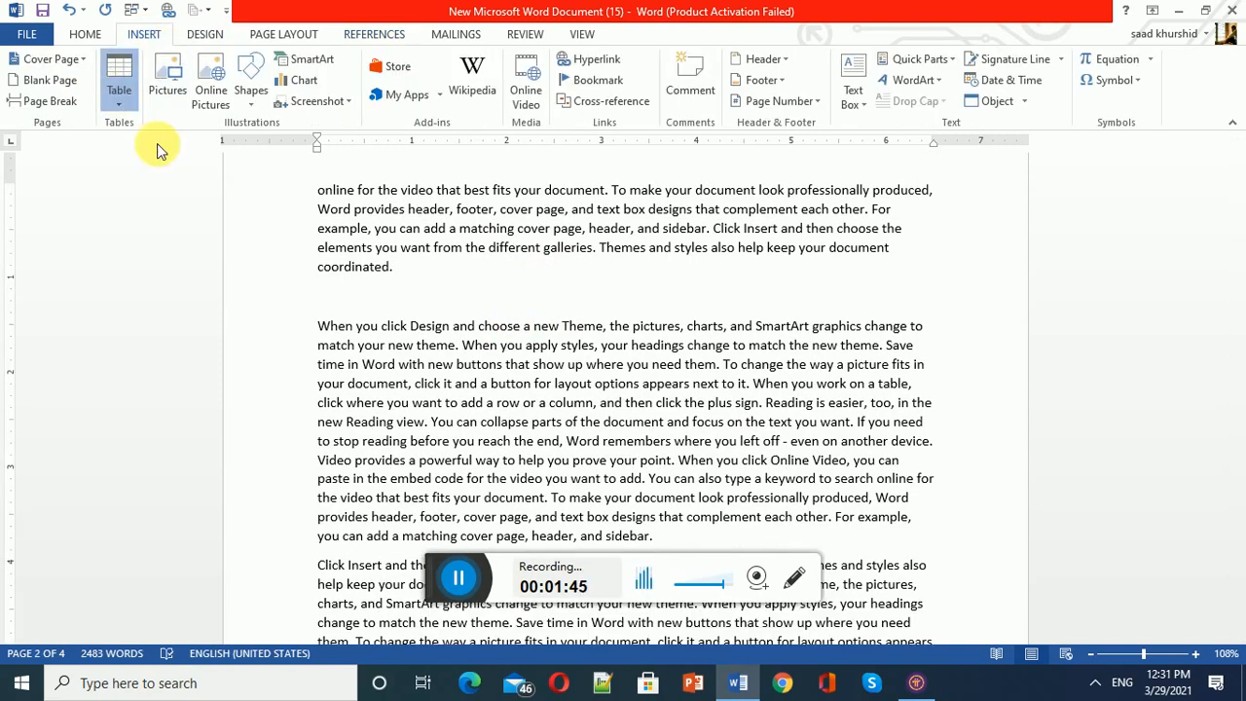
{"action": "left_click", "coordinate": [119, 70]}
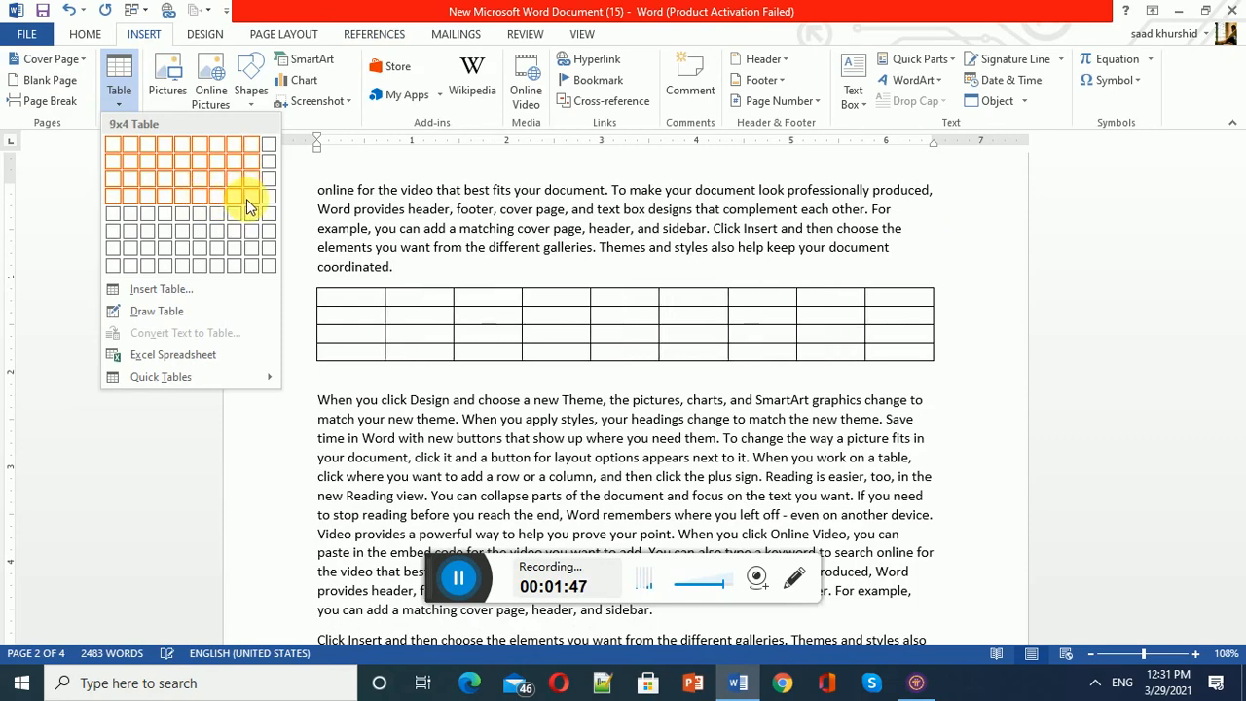
{"action": "left_click", "coordinate": [247, 195]}
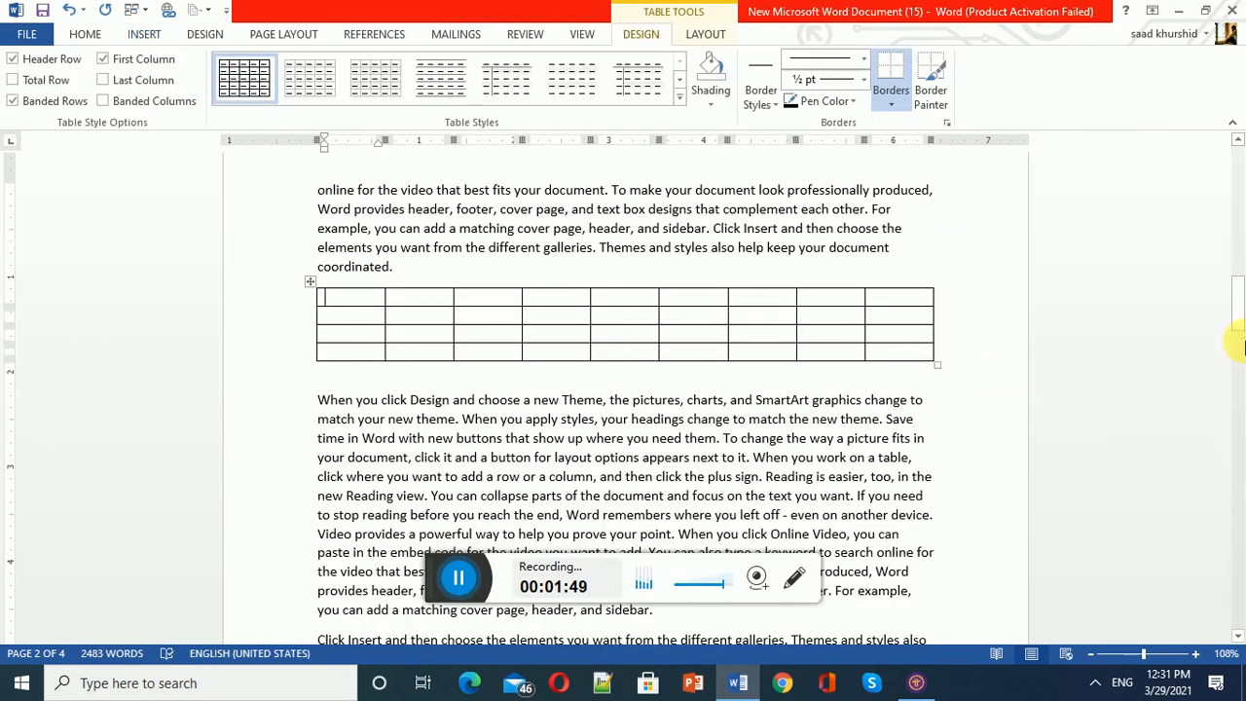
{"action": "scroll", "scroll_direction": "down", "scroll_amount": 3}
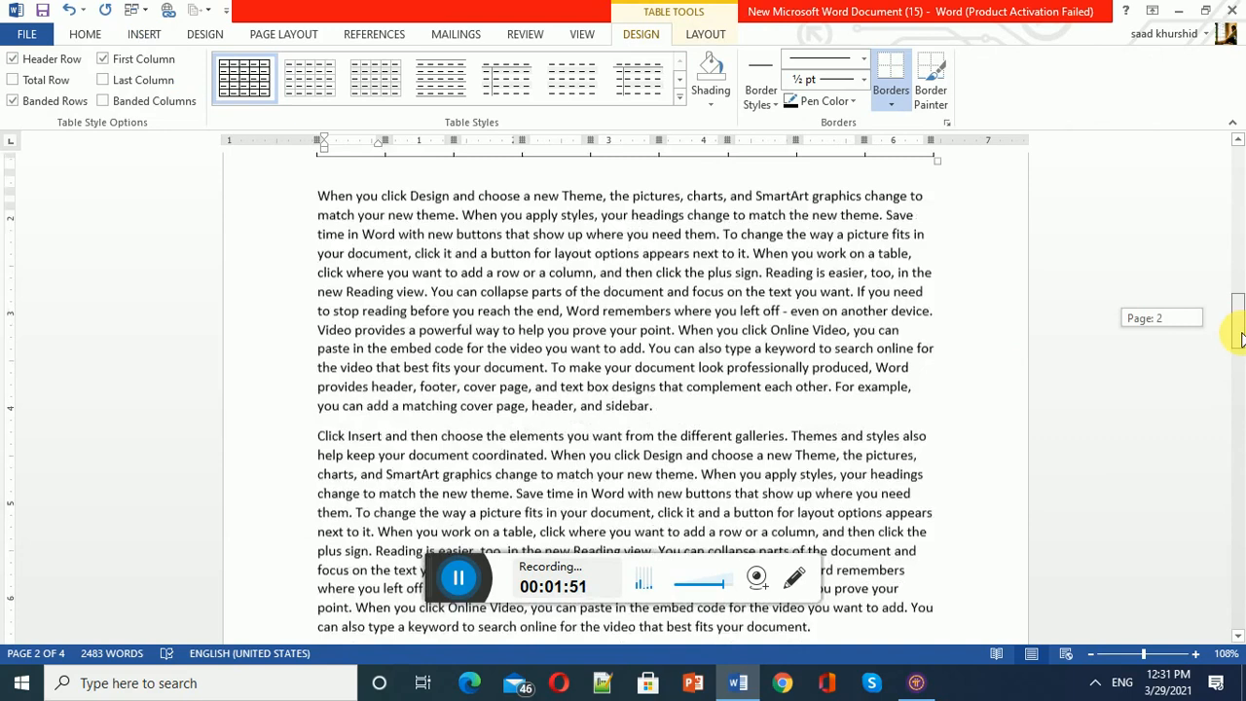
{"action": "scroll", "scroll_direction": "up", "scroll_amount": 3}
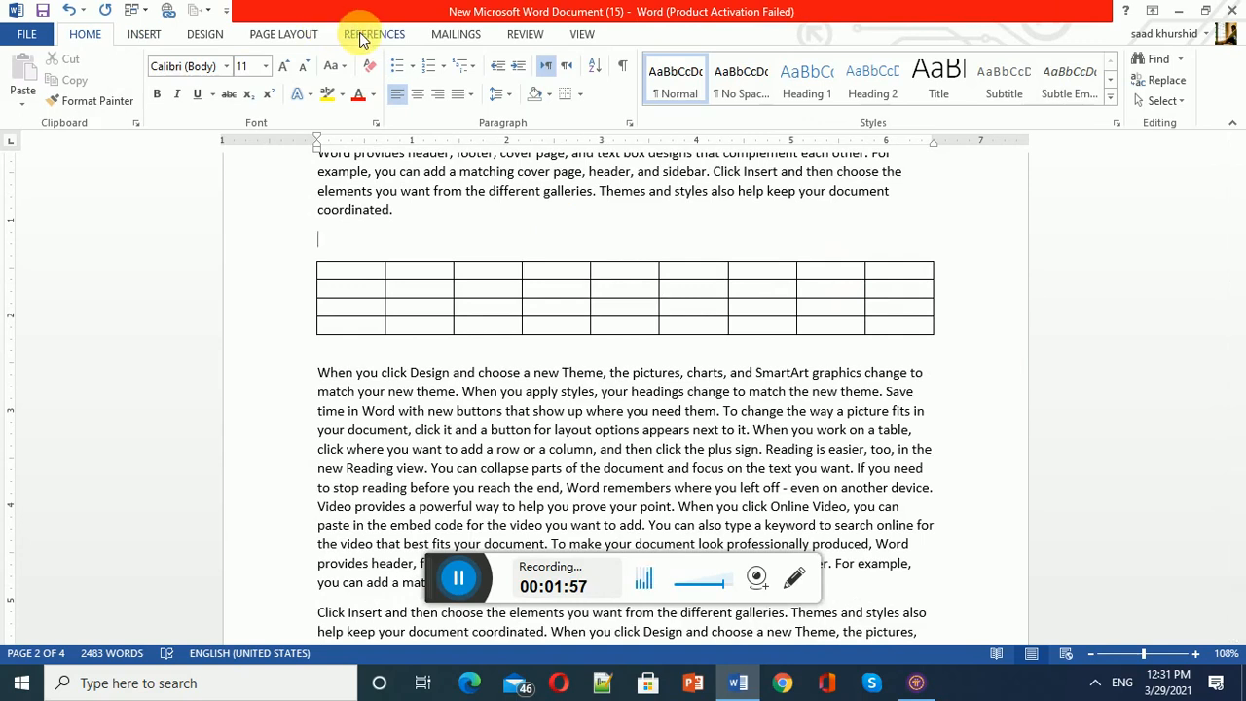
Start a table caption and change its label from Figure to Table, giving 'Table 1'.
{"action": "left_click", "coordinate": [374, 33]}
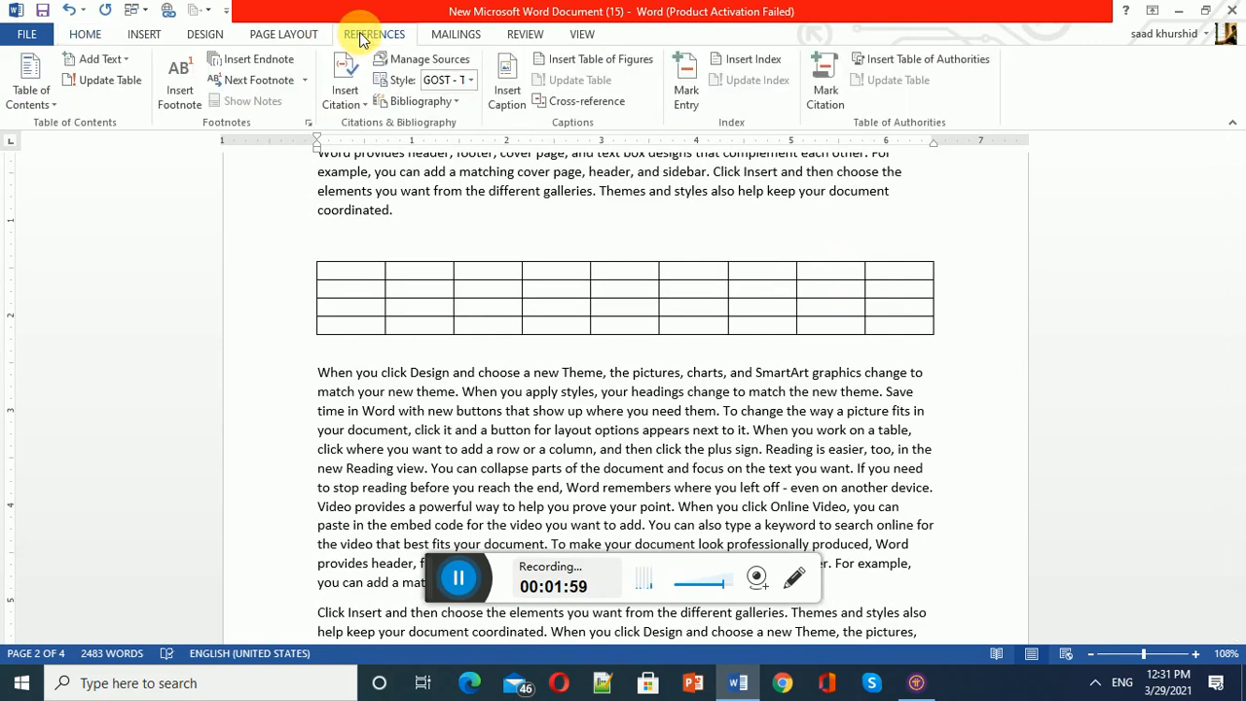
{"action": "mouse_move", "coordinate": [506, 79]}
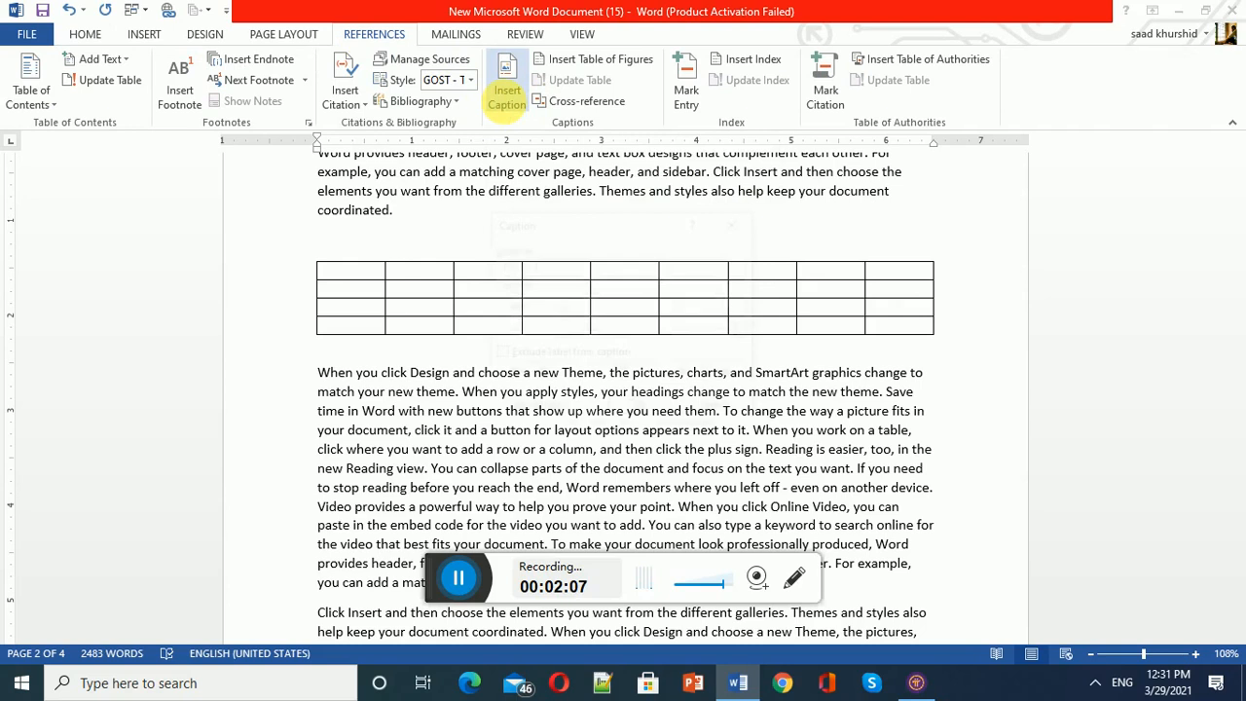
{"action": "left_click", "coordinate": [506, 80]}
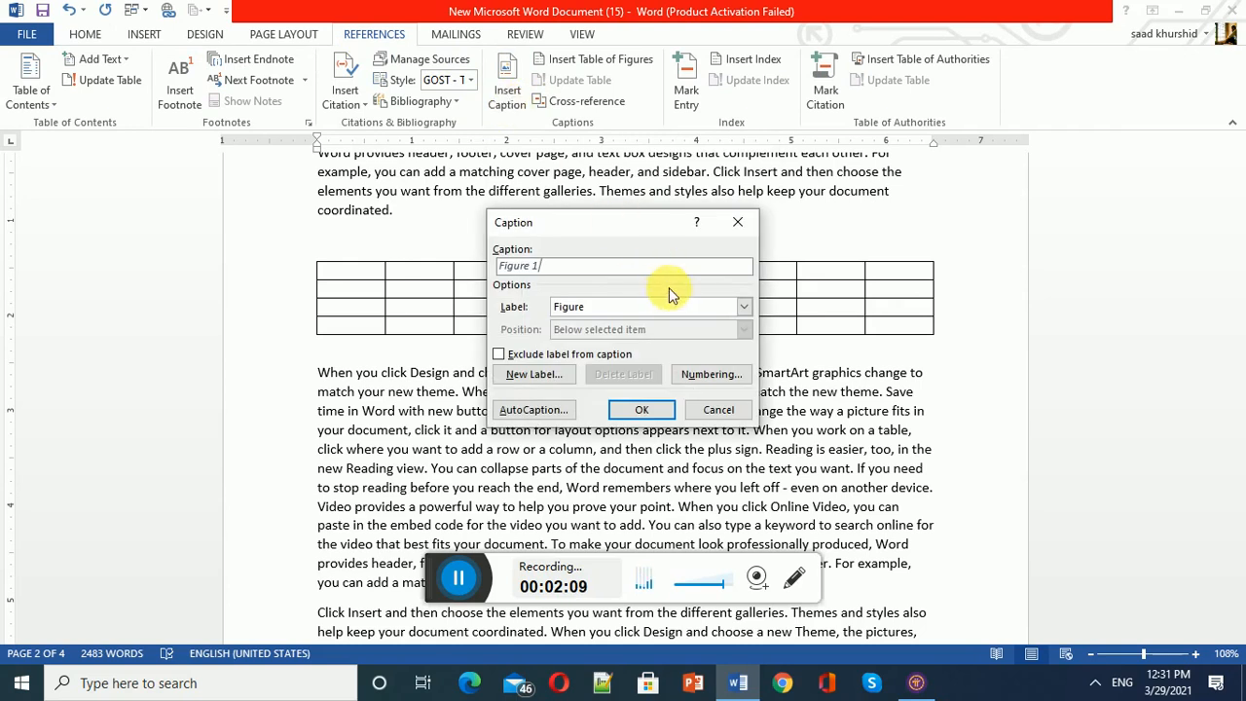
{"action": "left_click", "coordinate": [743, 307]}
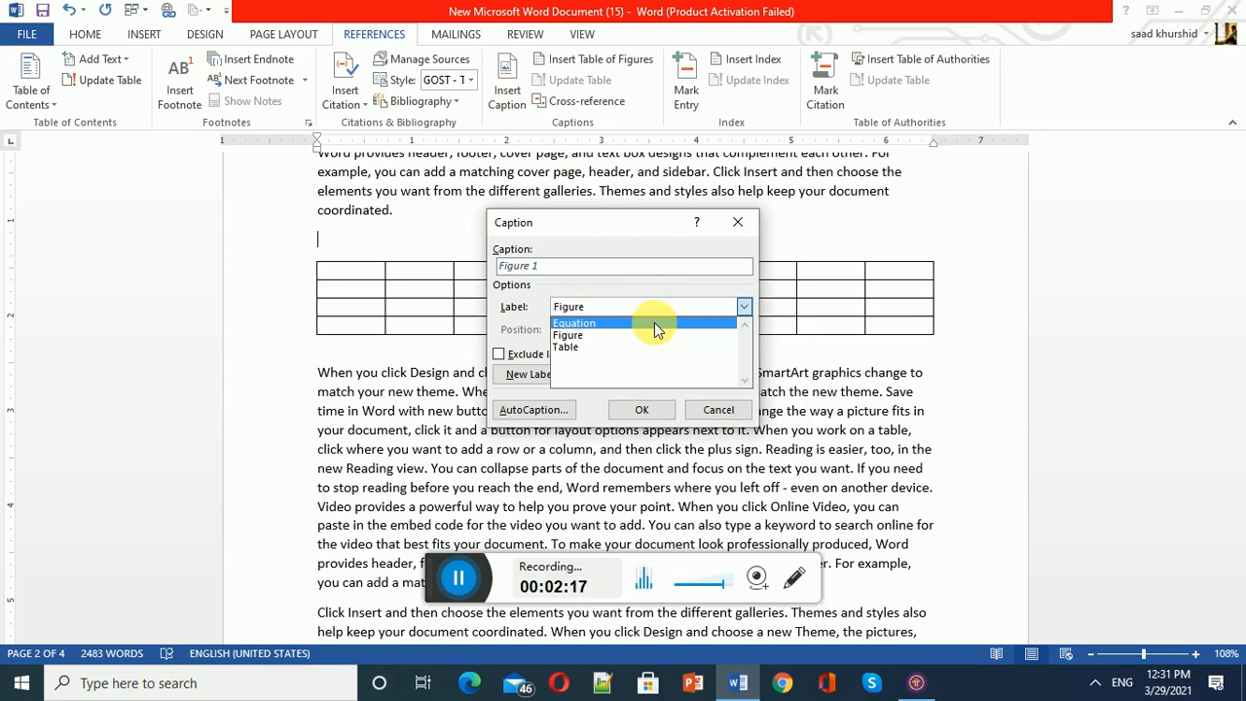
{"action": "mouse_move", "coordinate": [568, 347]}
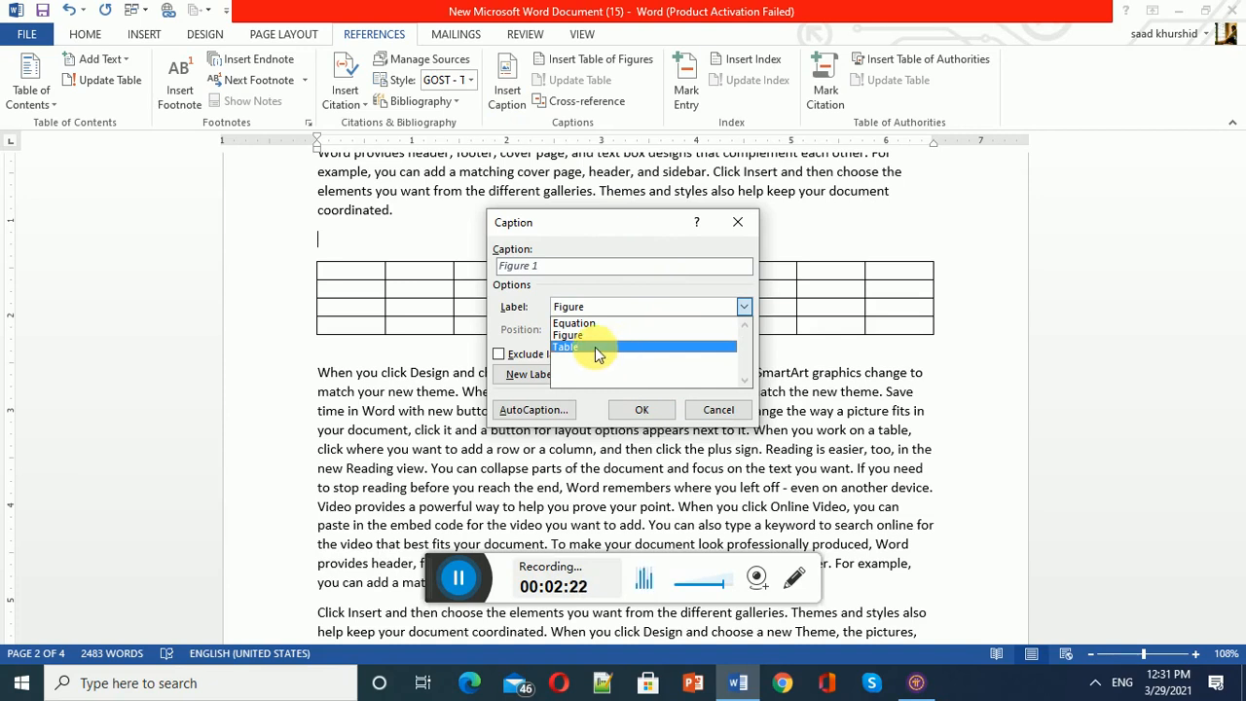
{"action": "left_click", "coordinate": [567, 347]}
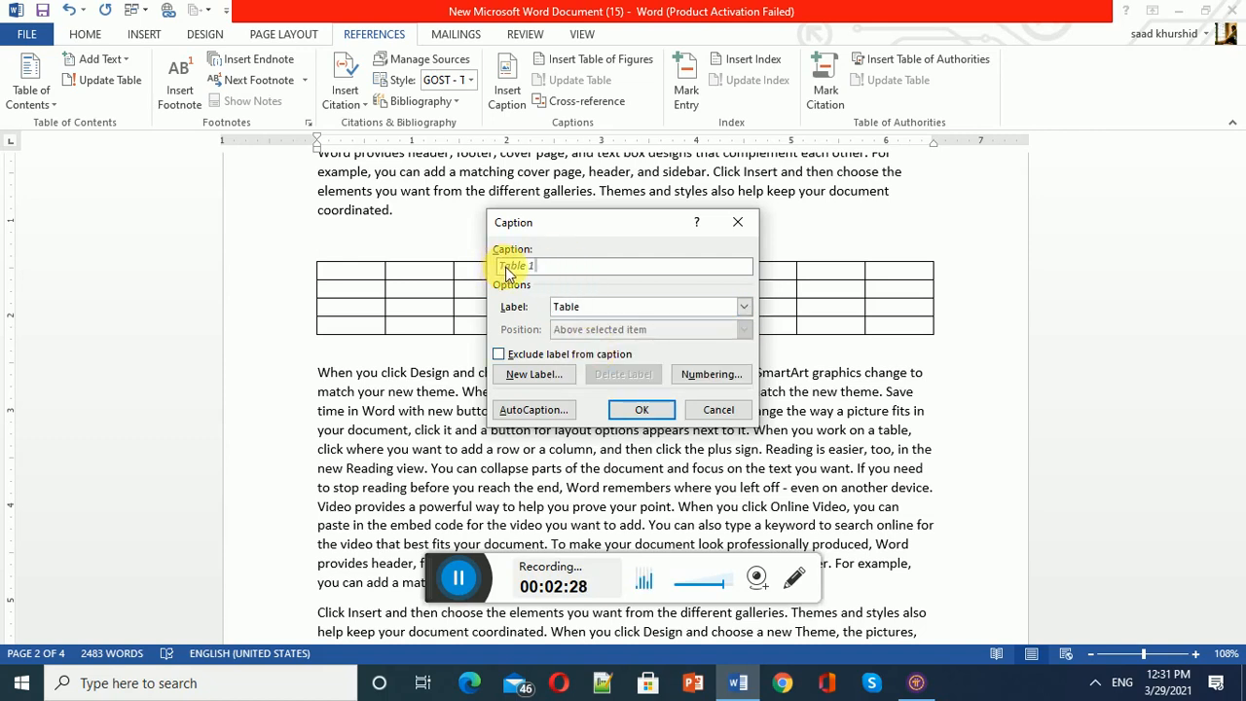
{"action": "mouse_move", "coordinate": [560, 269]}
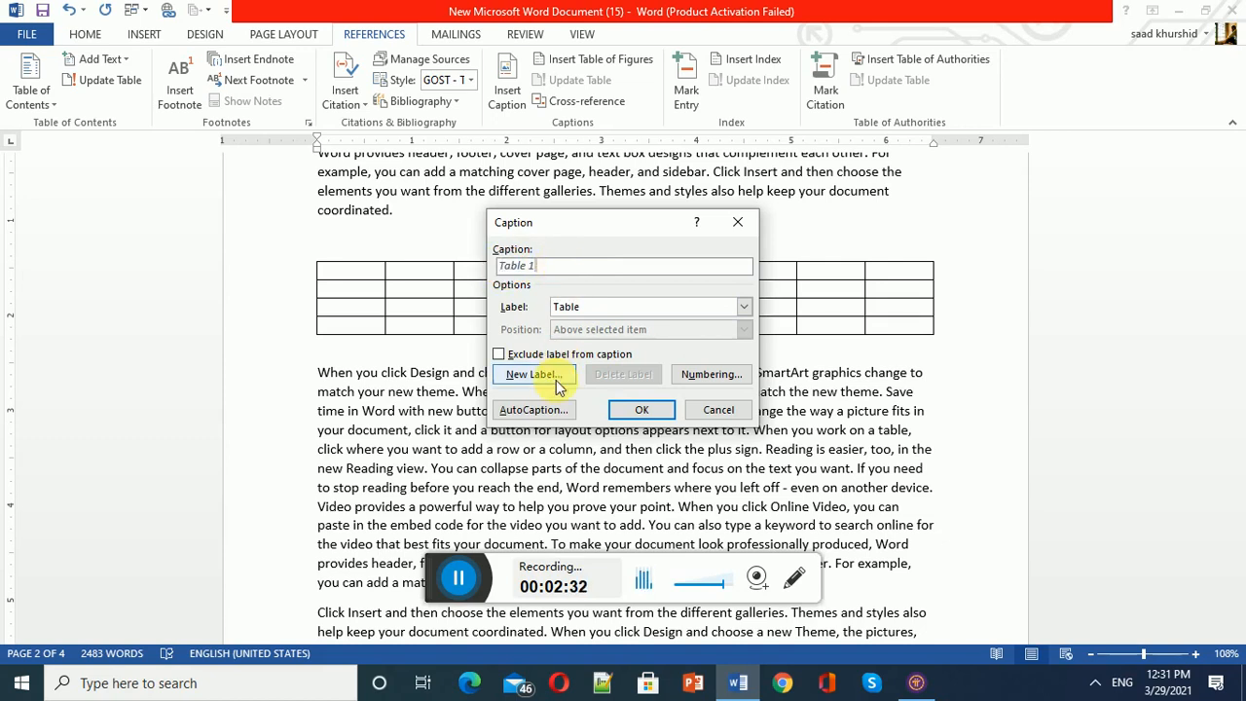
{"action": "mouse_move", "coordinate": [711, 374]}
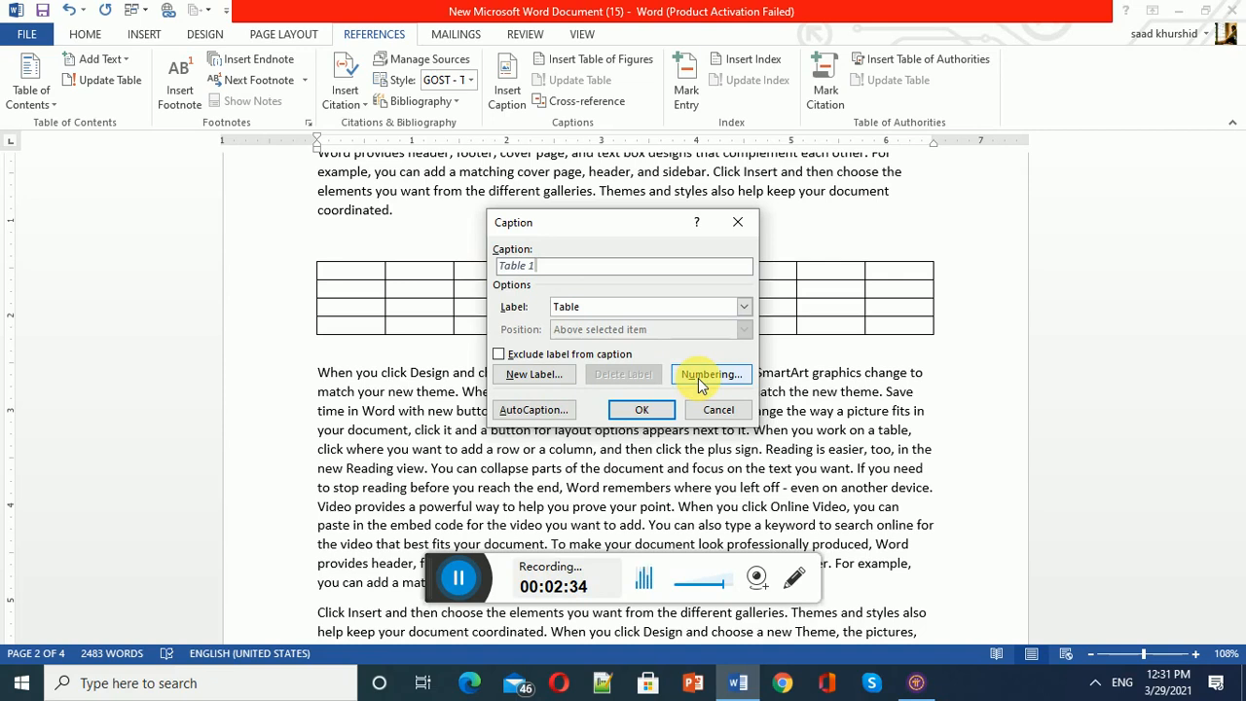
Set caption numbering to capital letters A, B, C and insert the 'Table A' caption.
{"action": "left_click", "coordinate": [710, 374]}
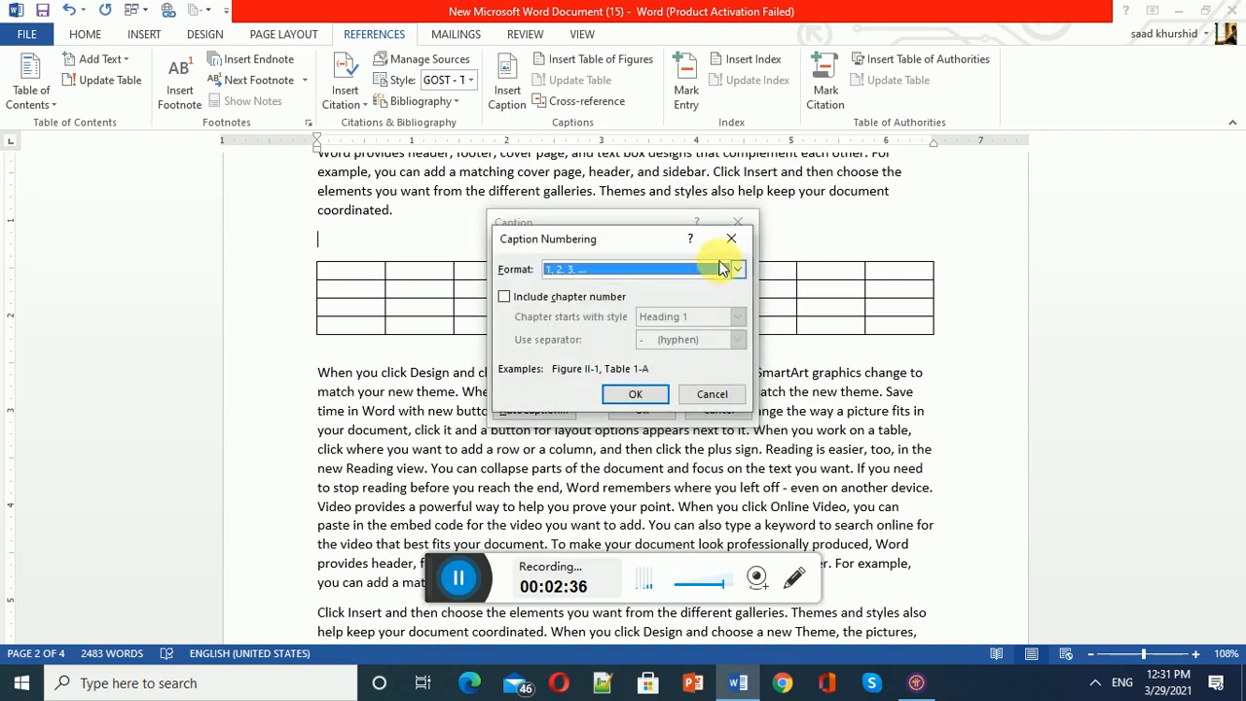
{"action": "left_click", "coordinate": [737, 269]}
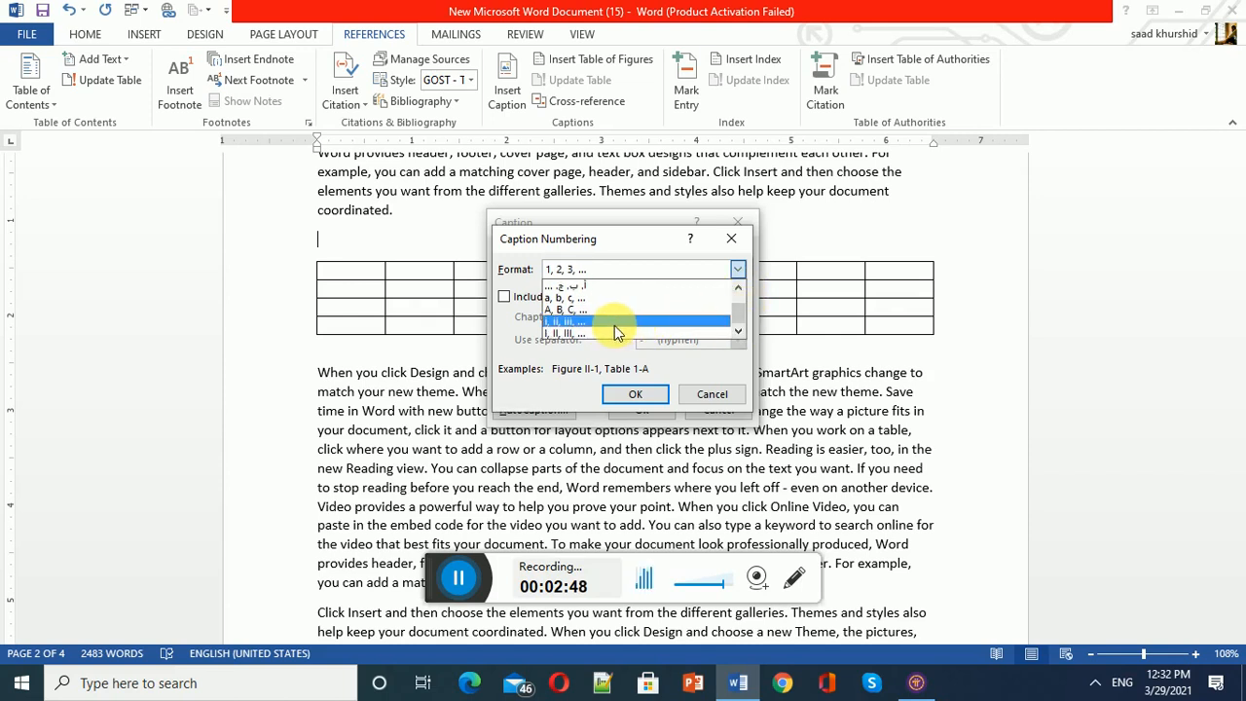
{"action": "left_click", "coordinate": [589, 309]}
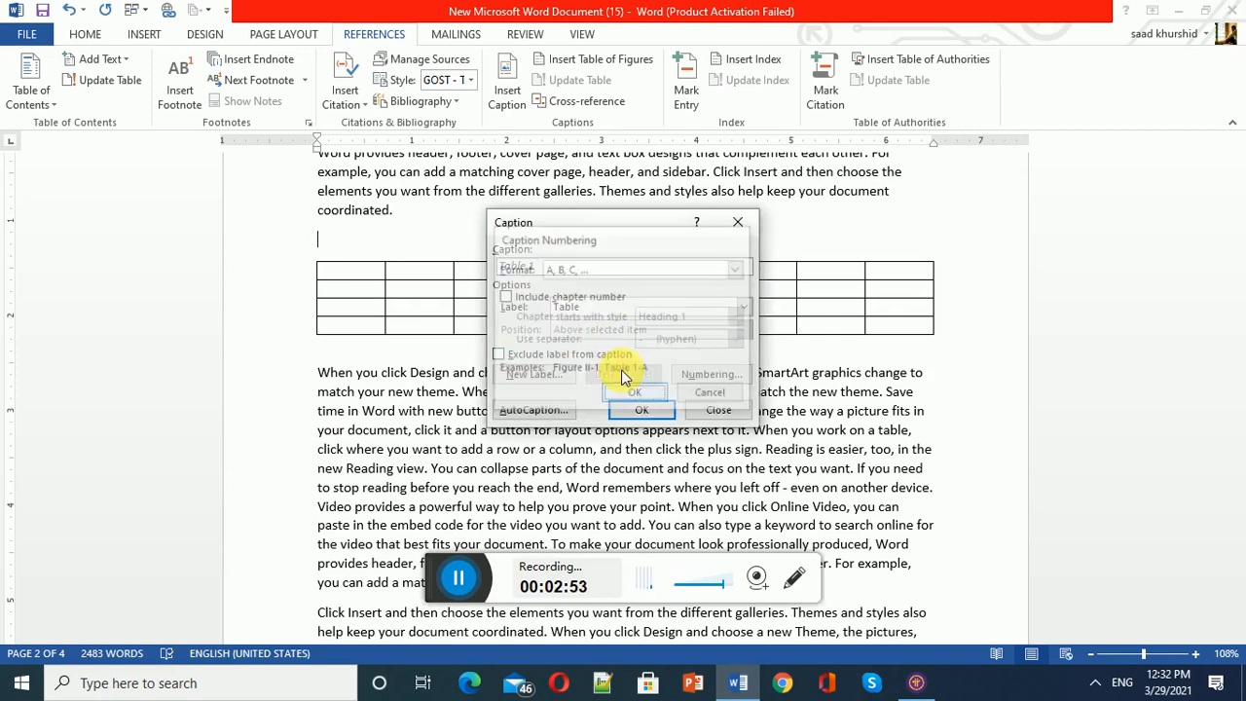
{"action": "left_click", "coordinate": [634, 391]}
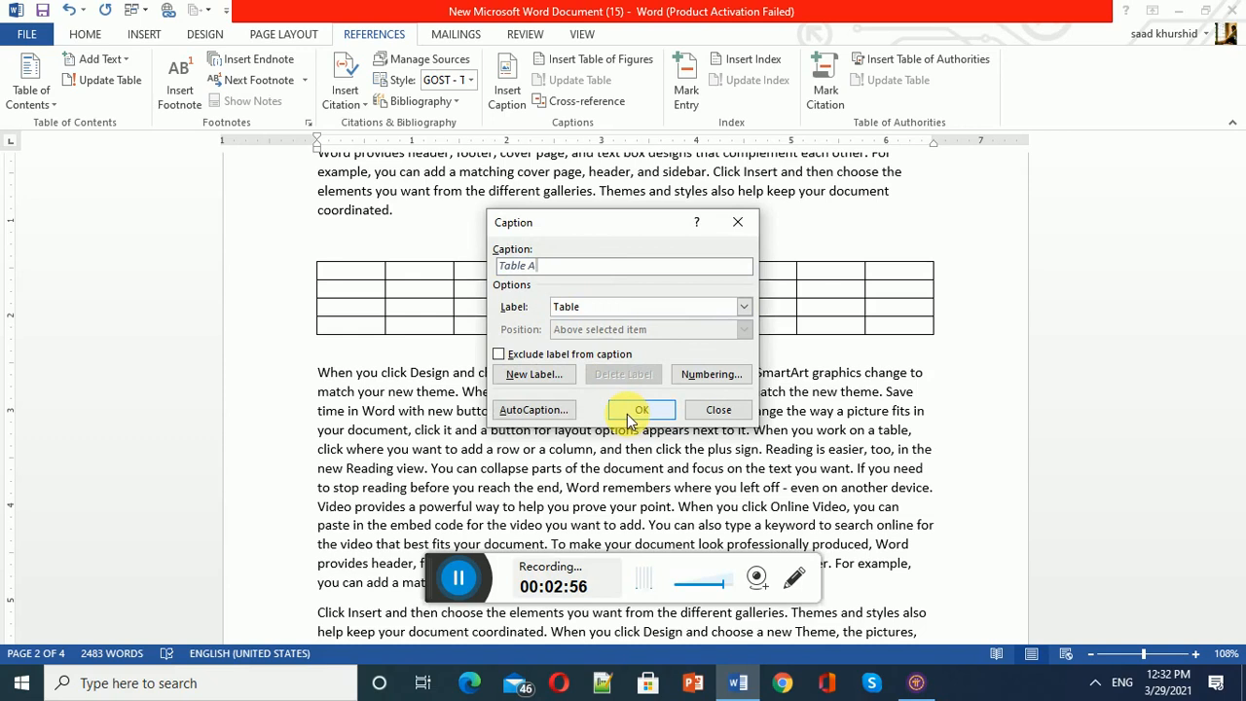
{"action": "left_click", "coordinate": [640, 409]}
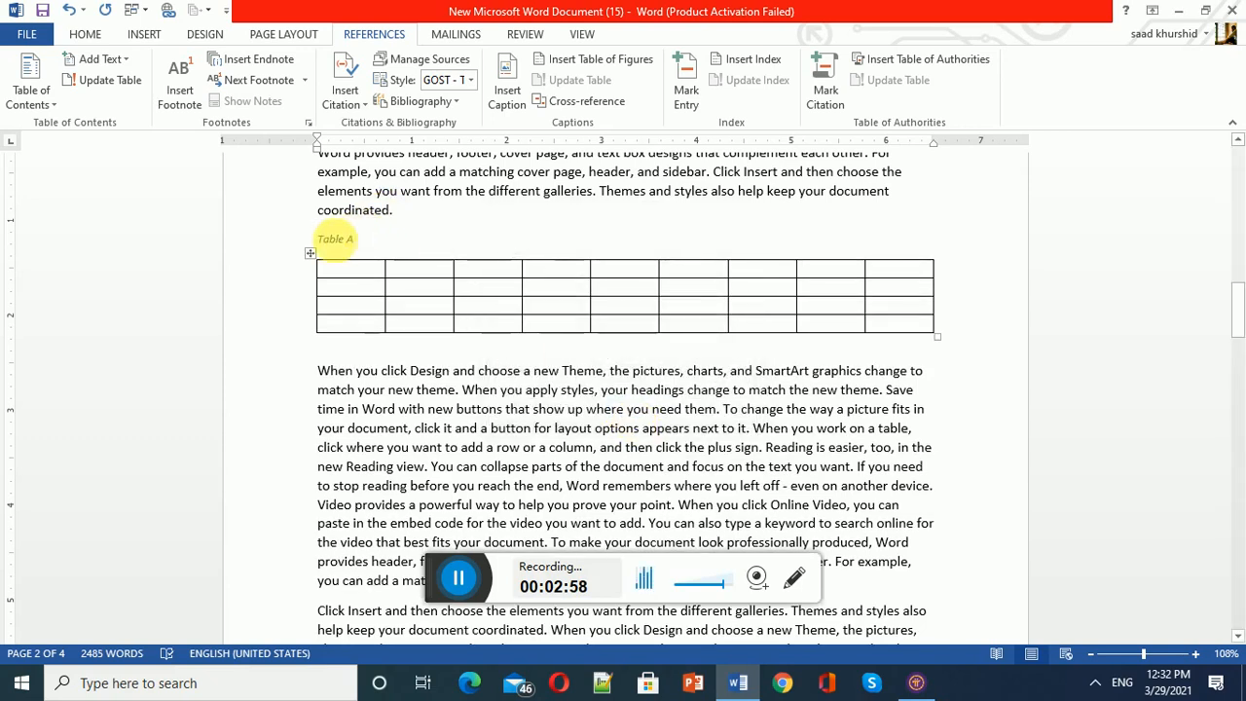
{"action": "mouse_move", "coordinate": [430, 336]}
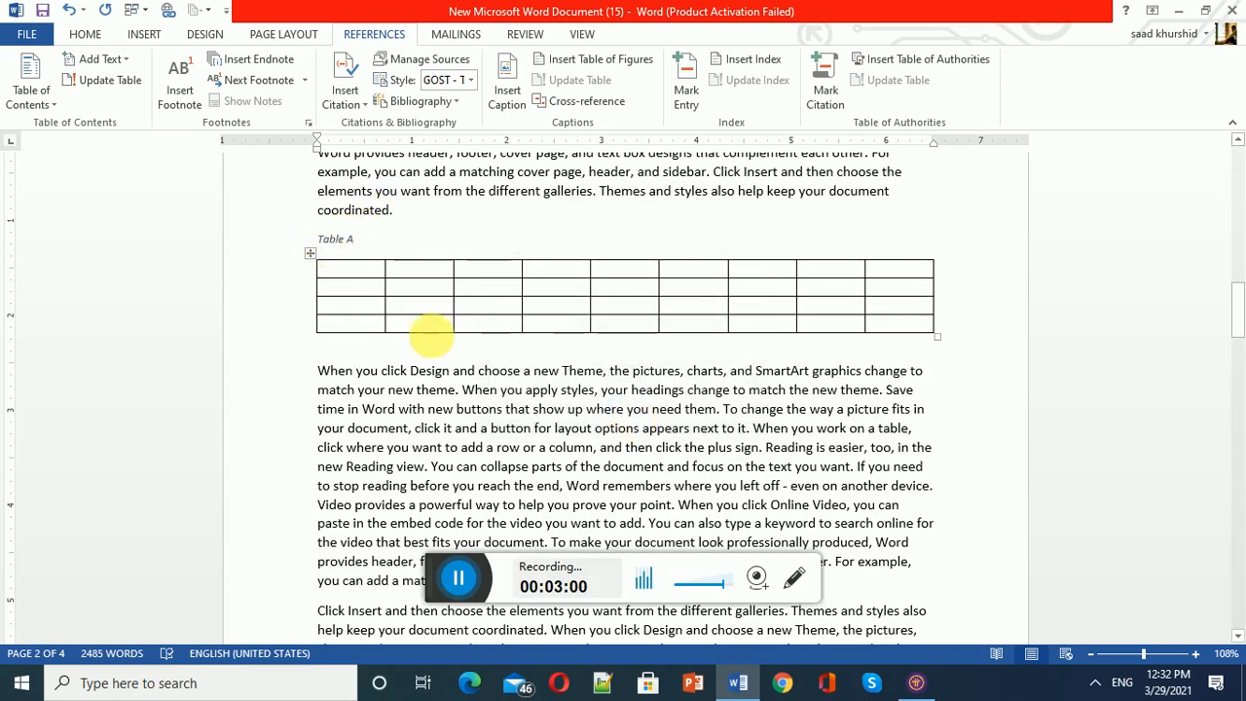
Add a second 9-column, 4-row table at the end of the document.
{"action": "scroll", "scroll_direction": "up", "scroll_amount": 3}
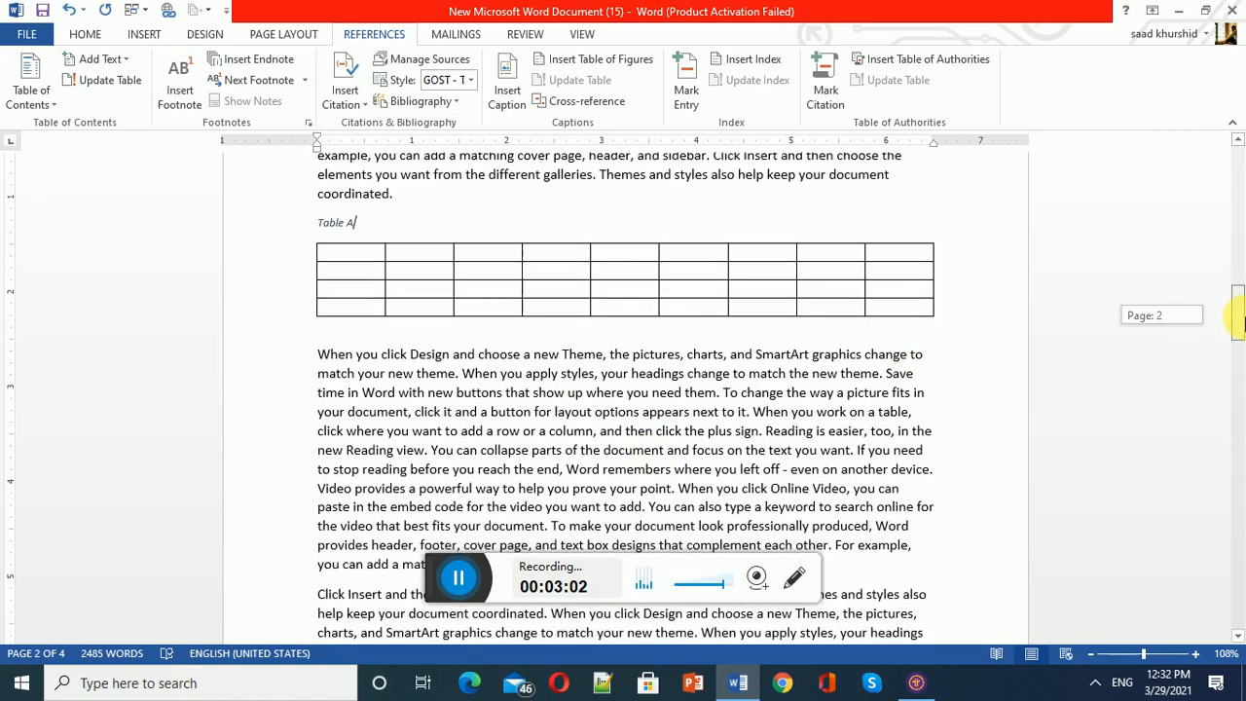
{"action": "scroll", "scroll_direction": "down", "scroll_amount": 3}
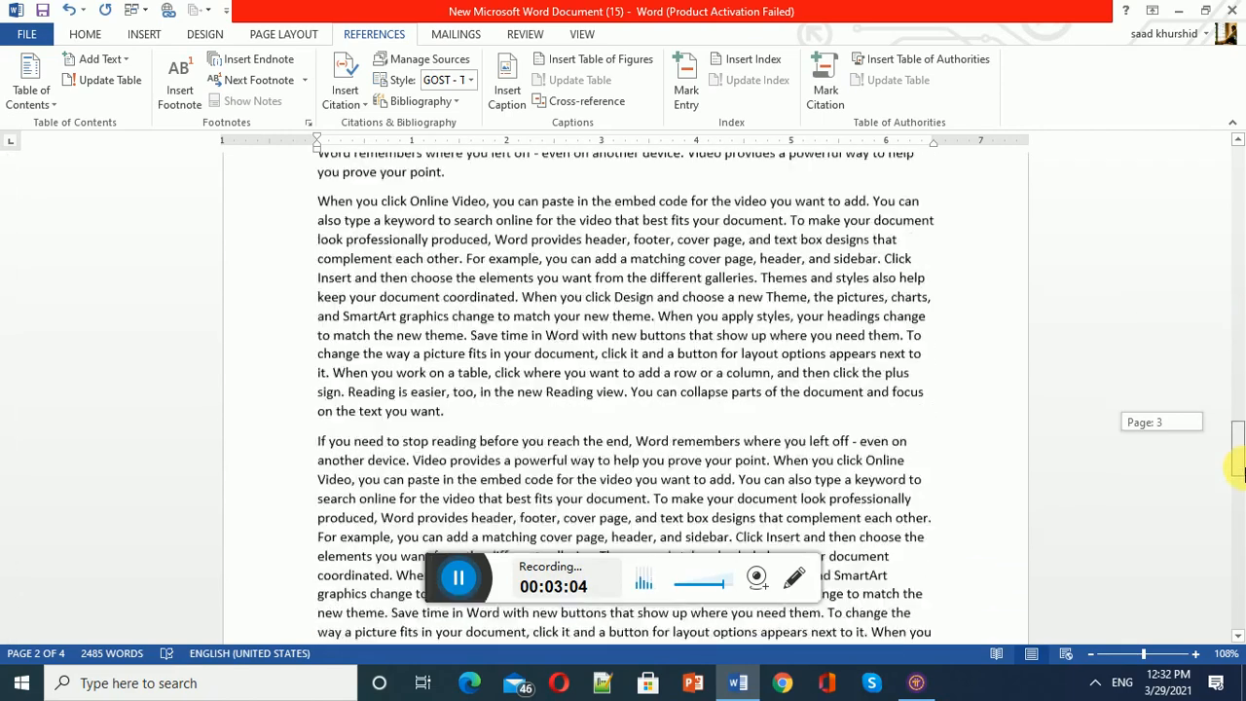
{"action": "scroll", "scroll_direction": "down", "scroll_amount": 3}
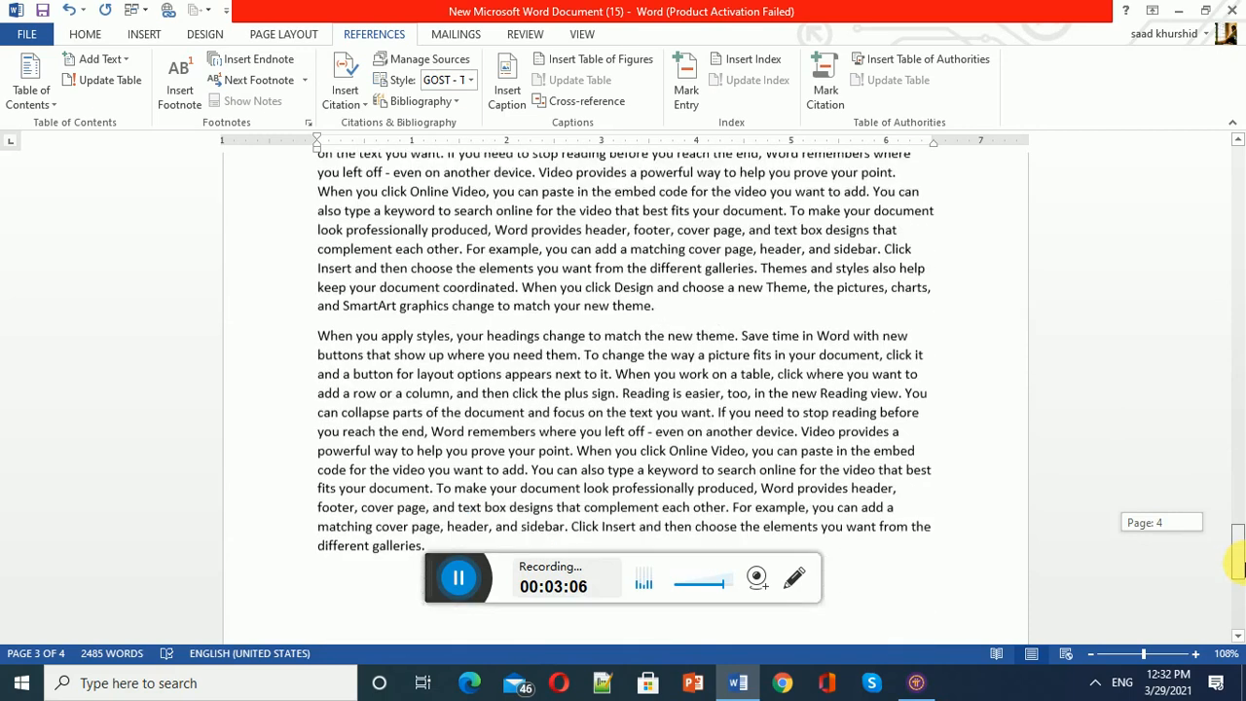
{"action": "scroll", "scroll_direction": "down", "scroll_amount": 3}
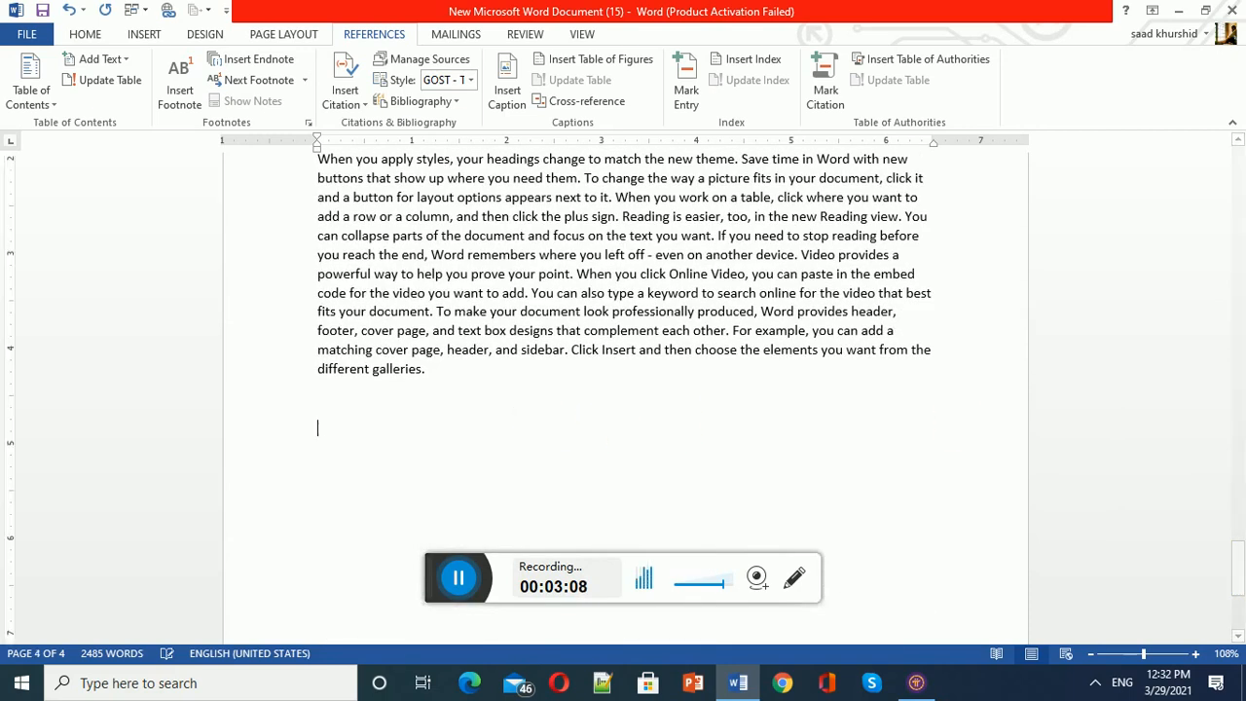
{"action": "mouse_move", "coordinate": [144, 34]}
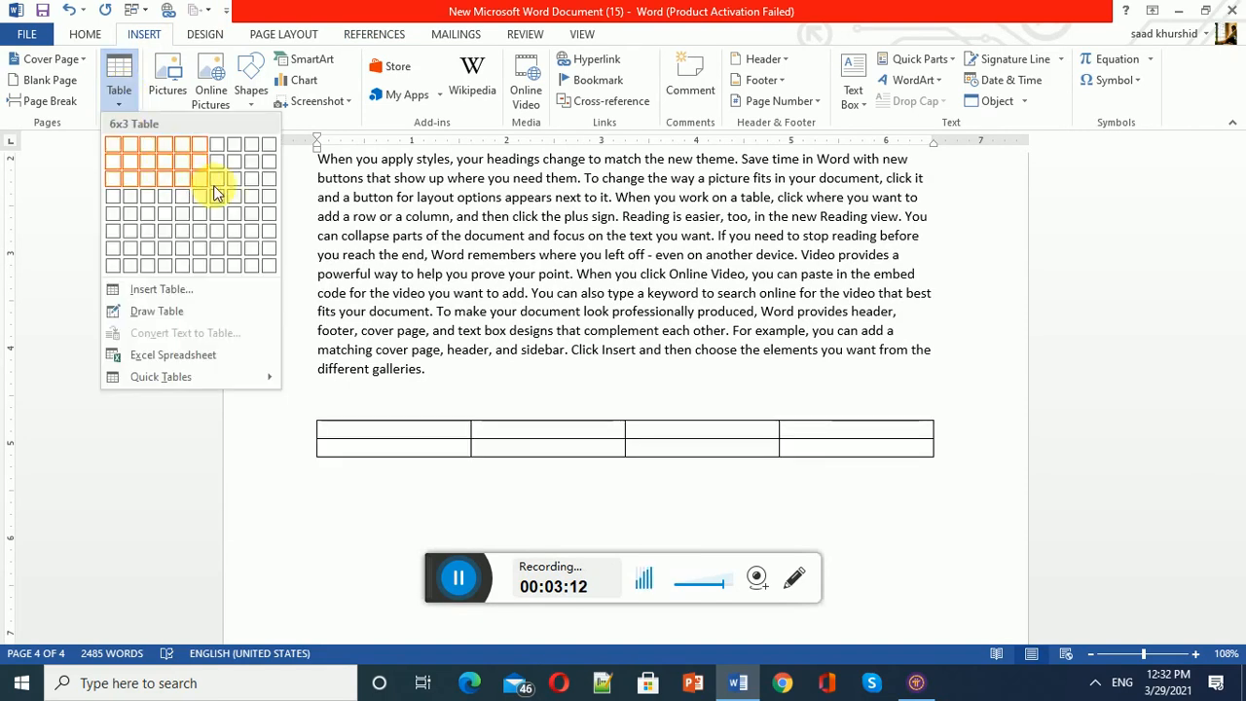
{"action": "left_click", "coordinate": [215, 191]}
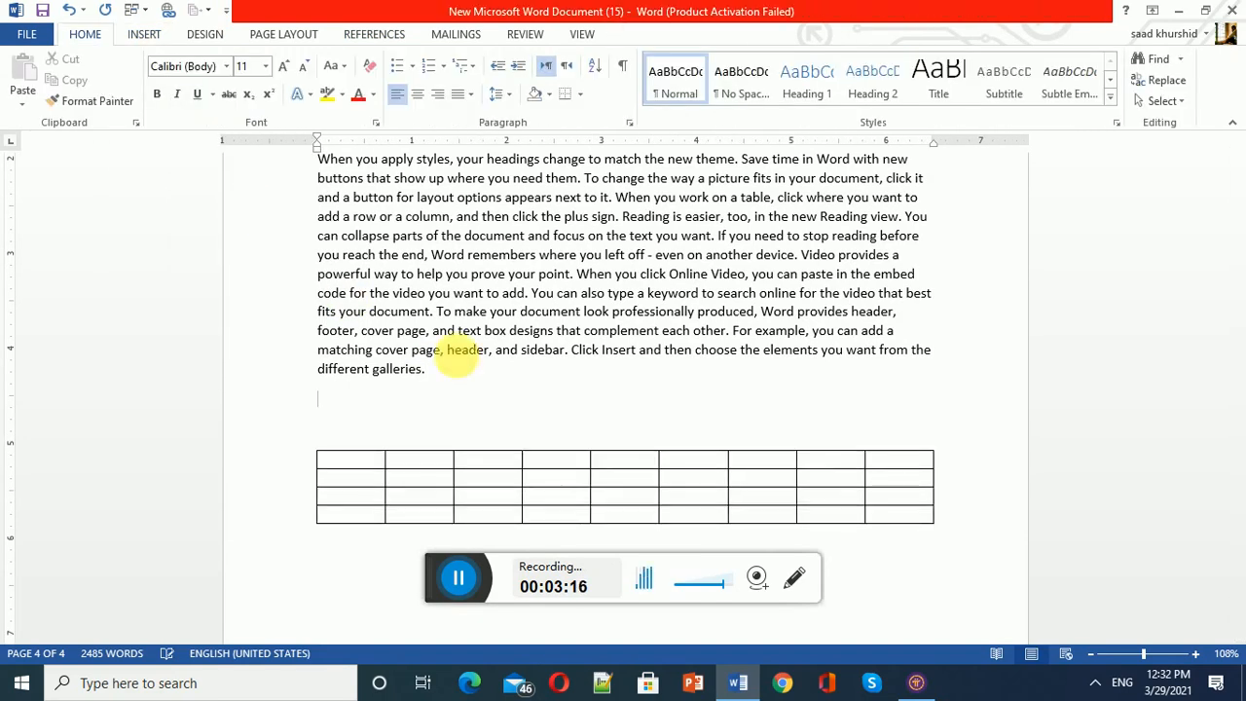
Caption the second table 'Table B'.
{"action": "left_click", "coordinate": [374, 33]}
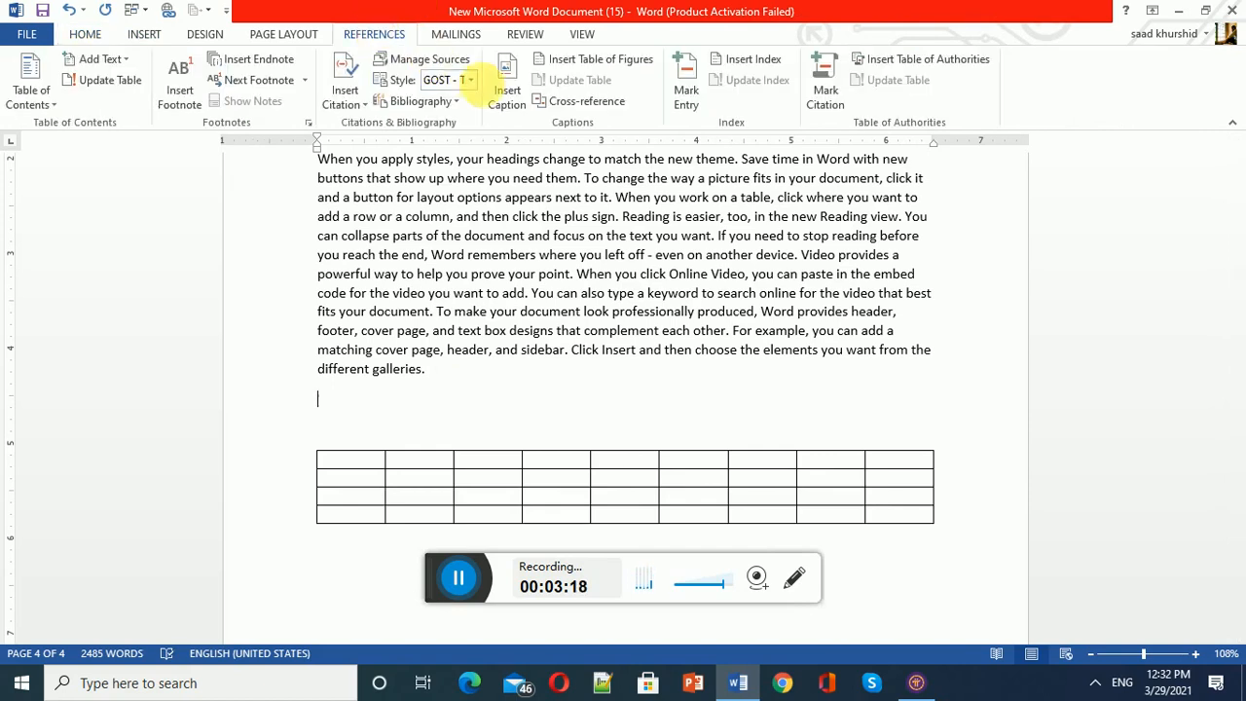
{"action": "mouse_move", "coordinate": [506, 82]}
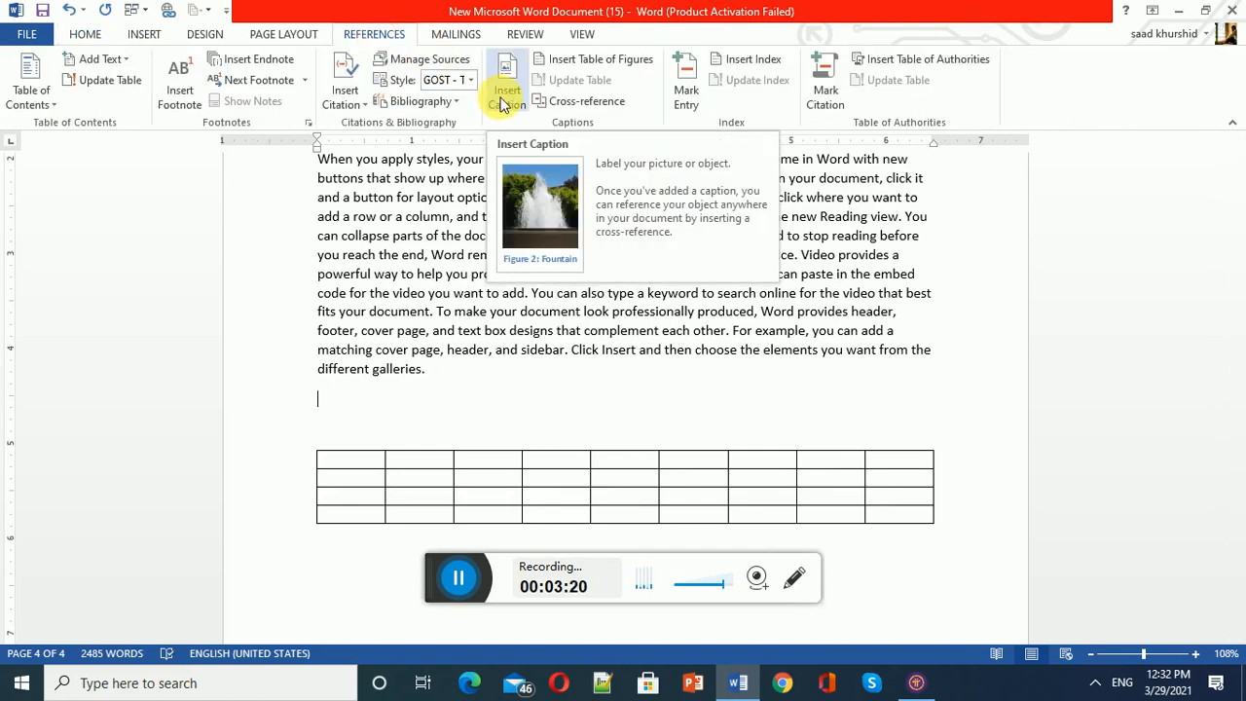
{"action": "left_click", "coordinate": [505, 81]}
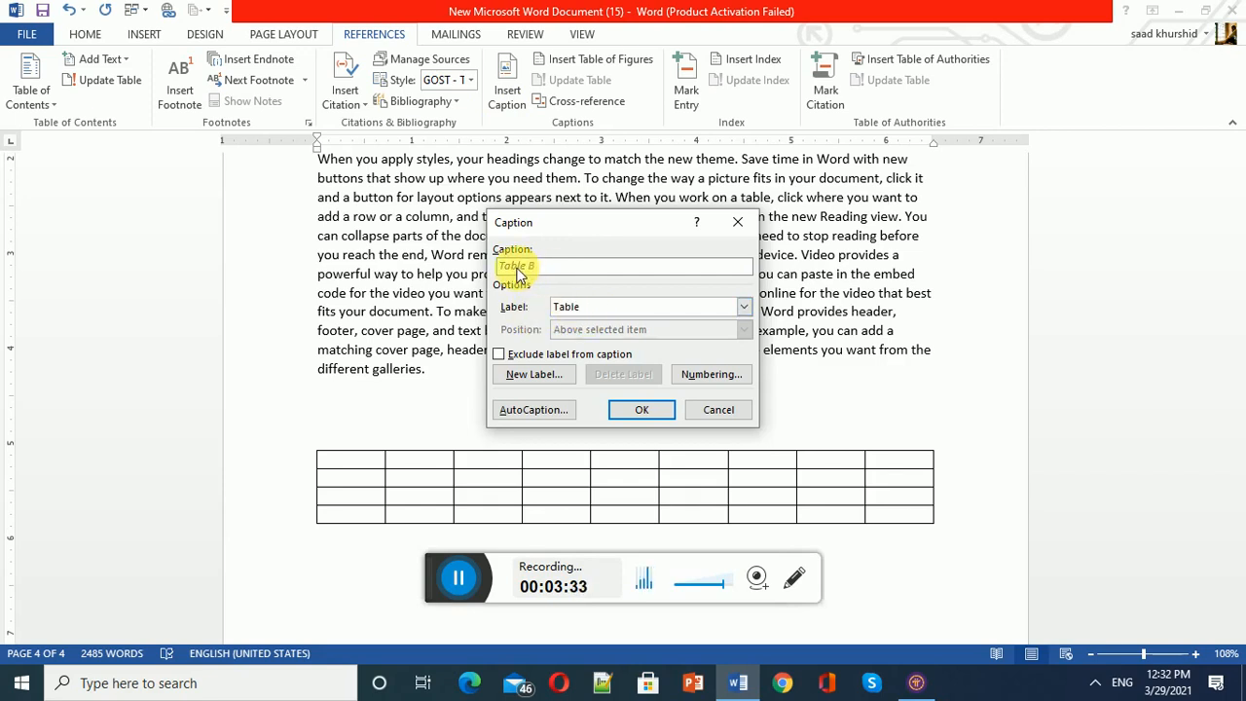
{"action": "left_click", "coordinate": [642, 409]}
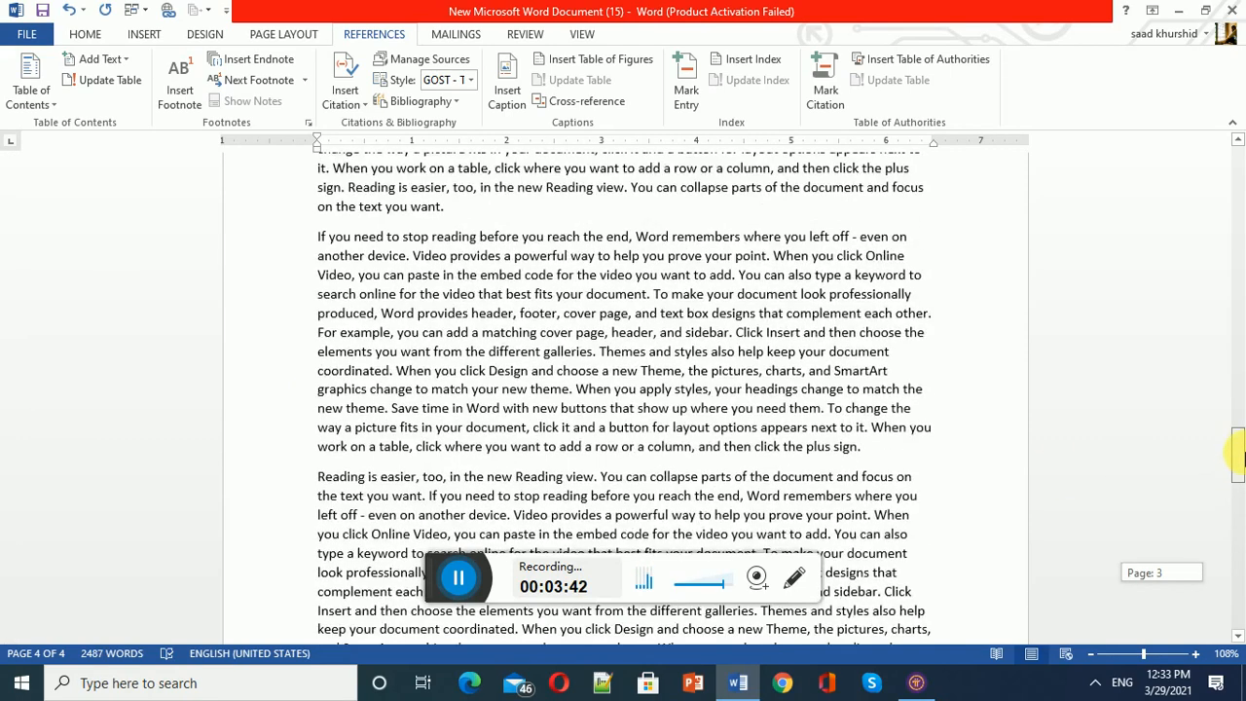
Add a five-column table on the last page.
{"action": "scroll", "scroll_direction": "up", "scroll_amount": 3}
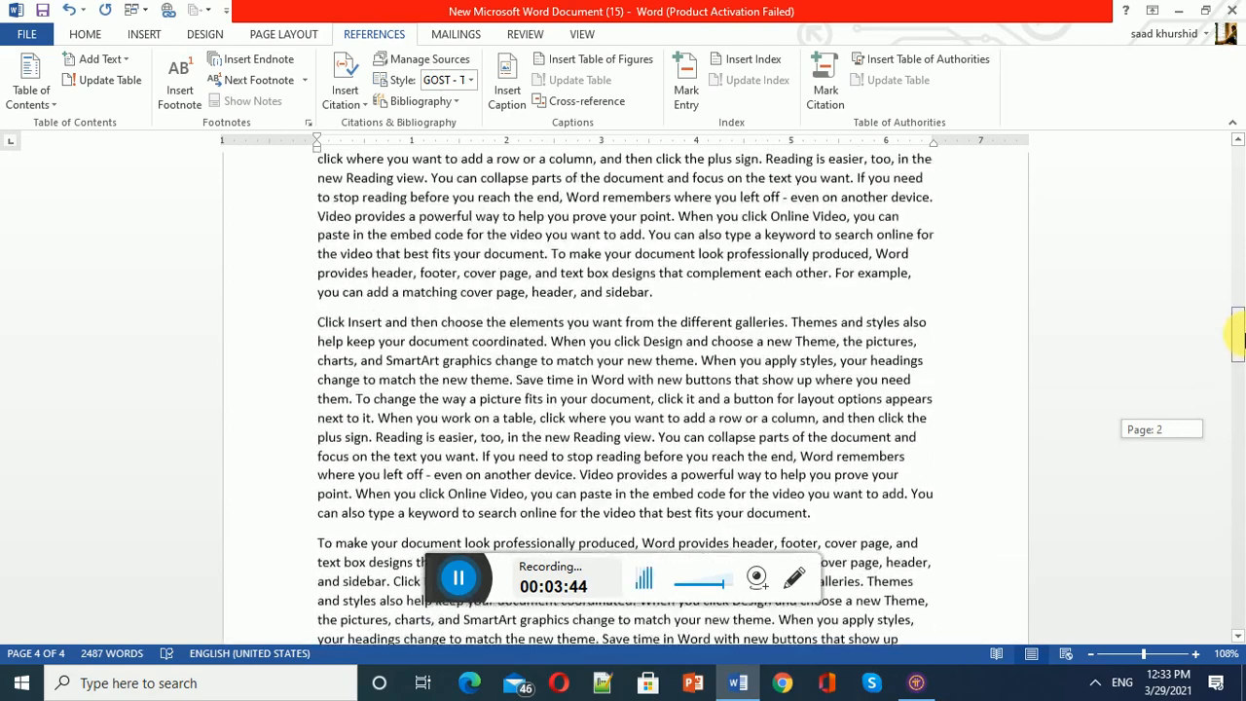
{"action": "scroll", "scroll_direction": "down", "scroll_amount": 3}
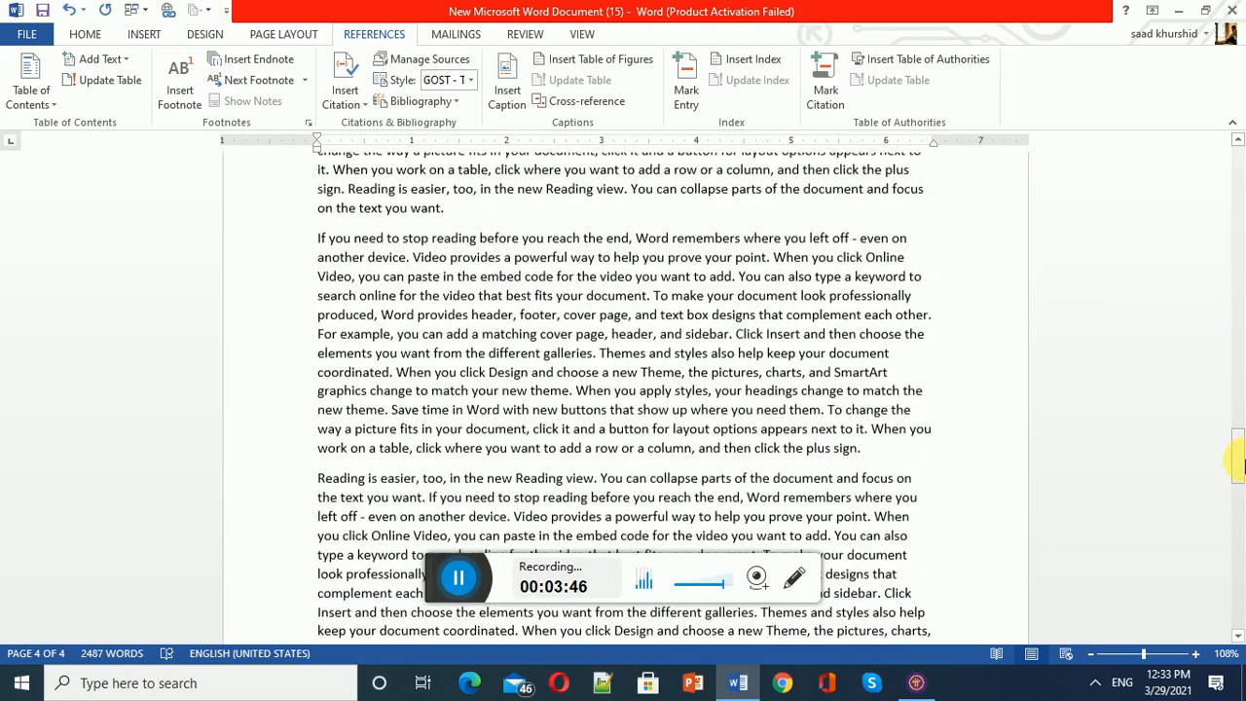
{"action": "scroll", "scroll_direction": "down", "scroll_amount": 3}
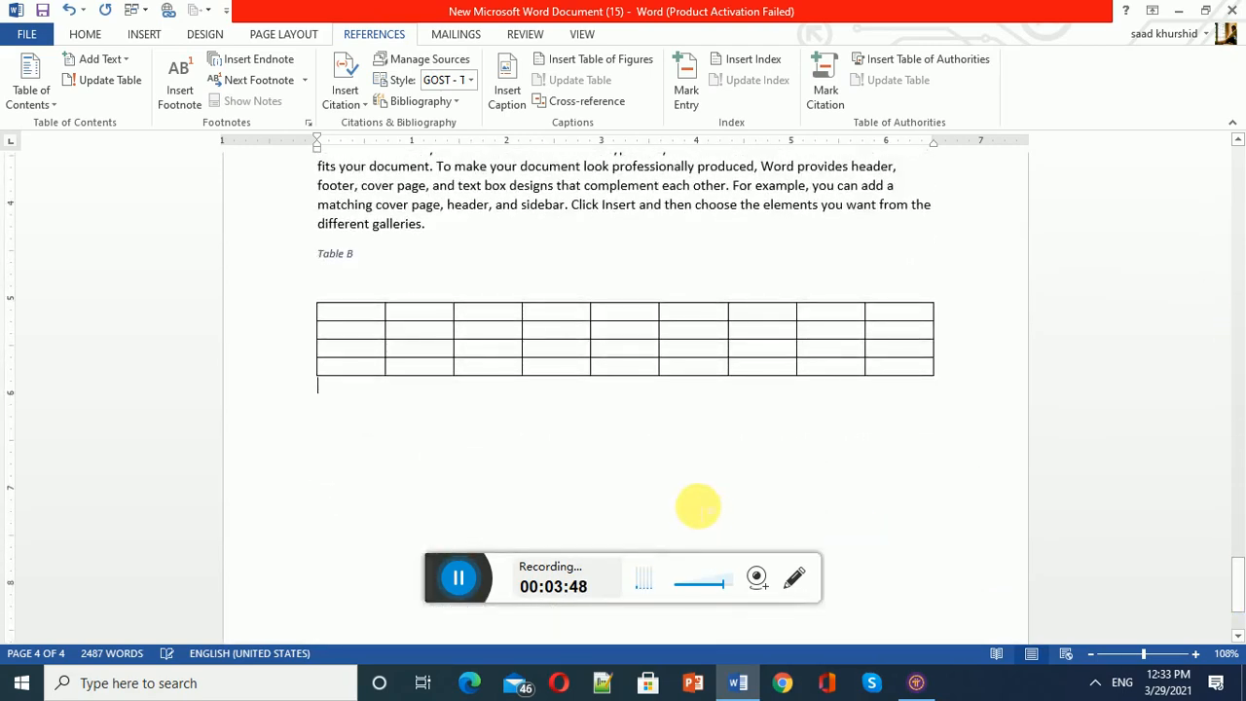
{"action": "scroll", "scroll_direction": "down", "scroll_amount": 3}
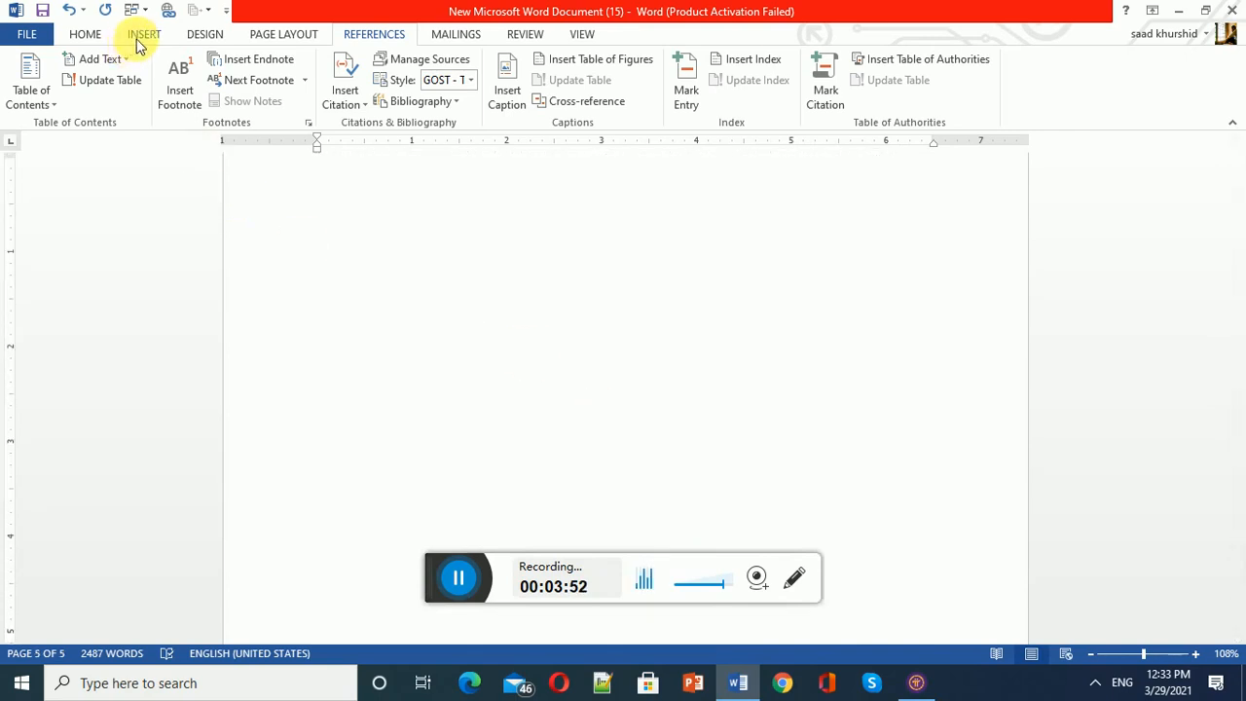
{"action": "left_click", "coordinate": [119, 73]}
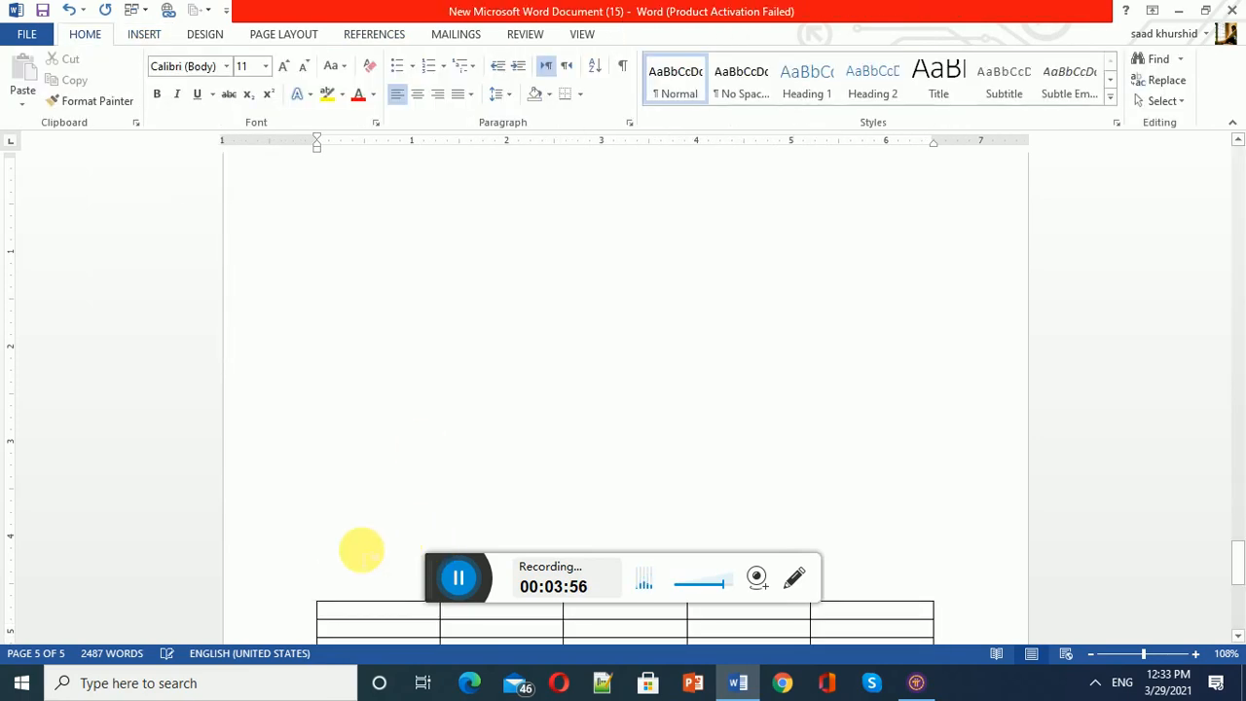
{"action": "mouse_move", "coordinate": [373, 34]}
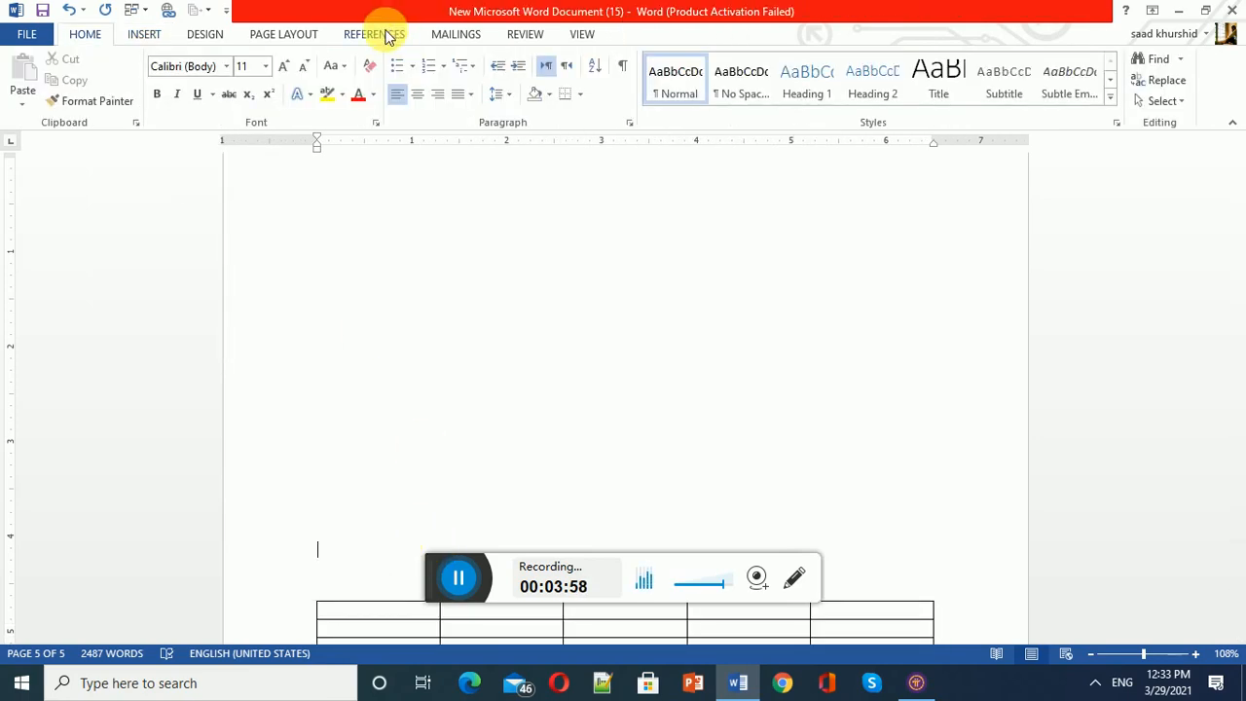
Caption the third table 'Table C' above it.
{"action": "left_click", "coordinate": [374, 34]}
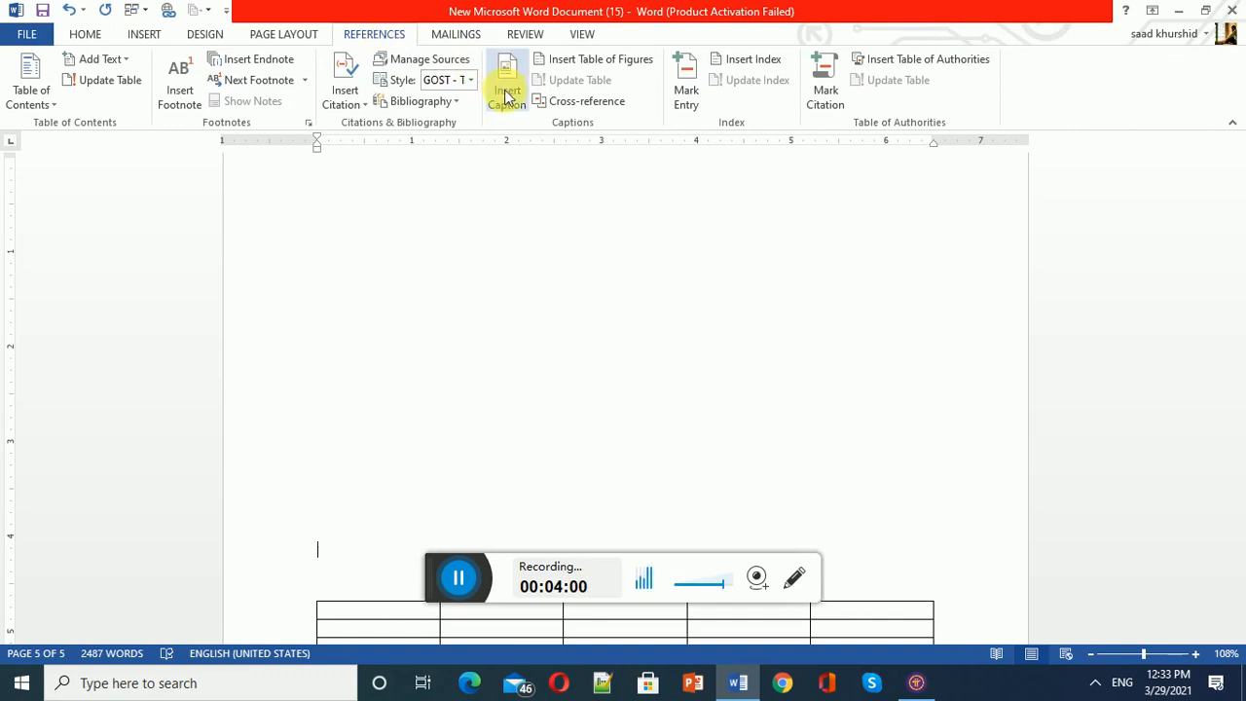
{"action": "left_click", "coordinate": [507, 80]}
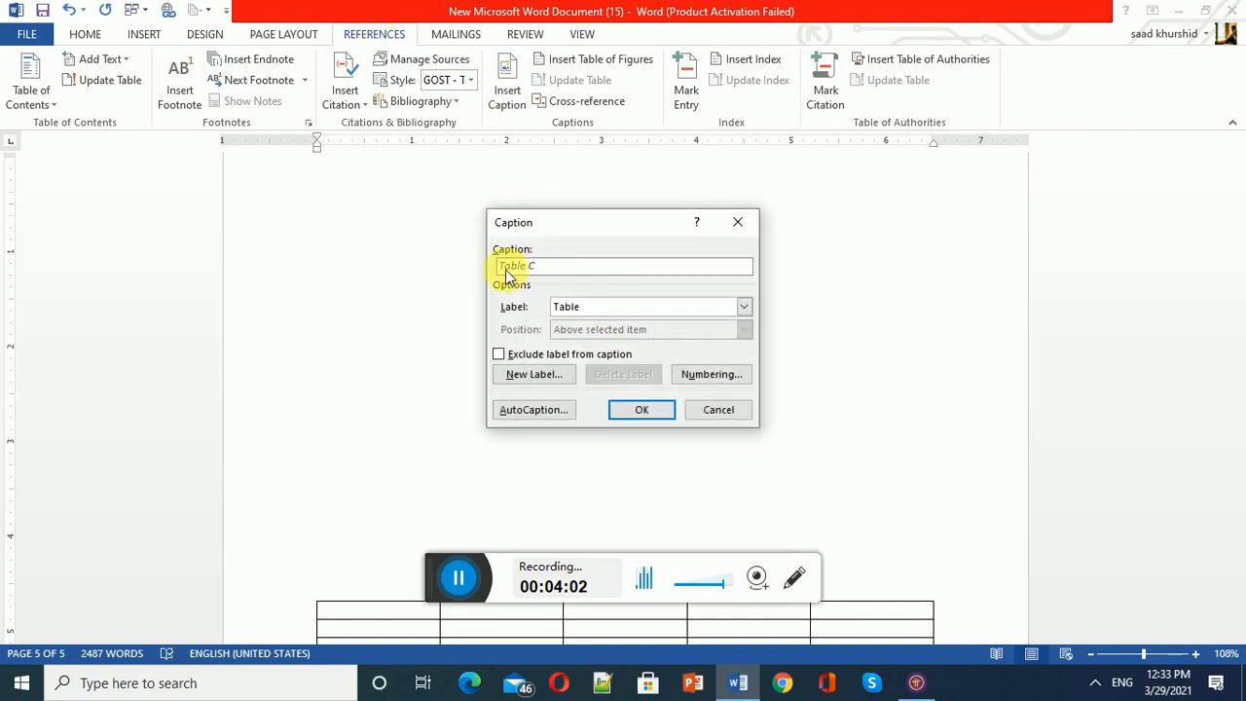
{"action": "left_click", "coordinate": [641, 409]}
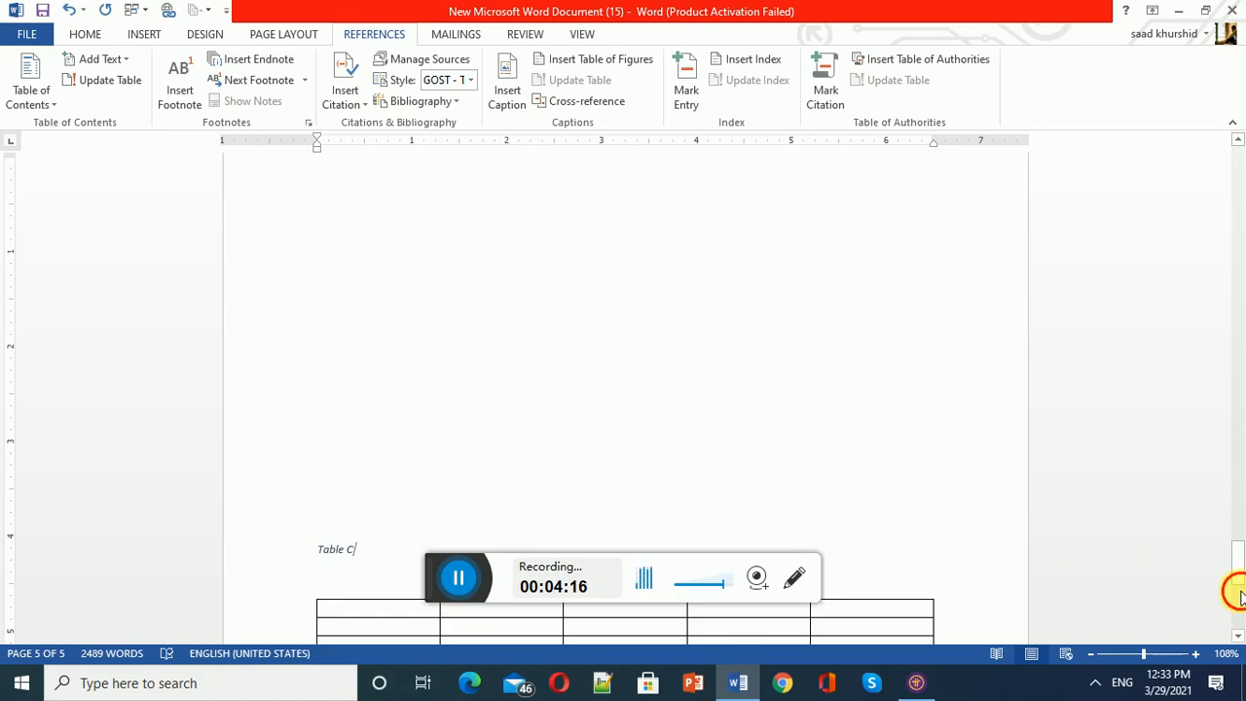
{"action": "scroll", "scroll_direction": "up", "scroll_amount": 3}
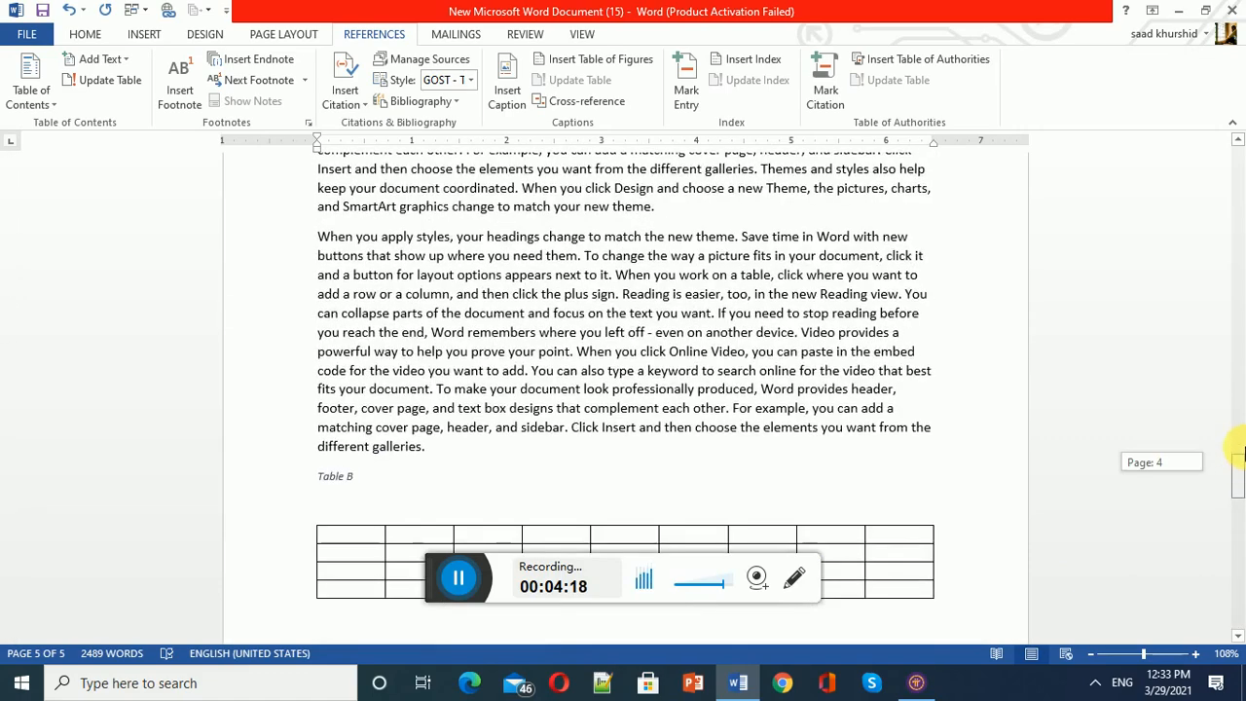
{"action": "scroll", "scroll_direction": "up", "scroll_amount": 3}
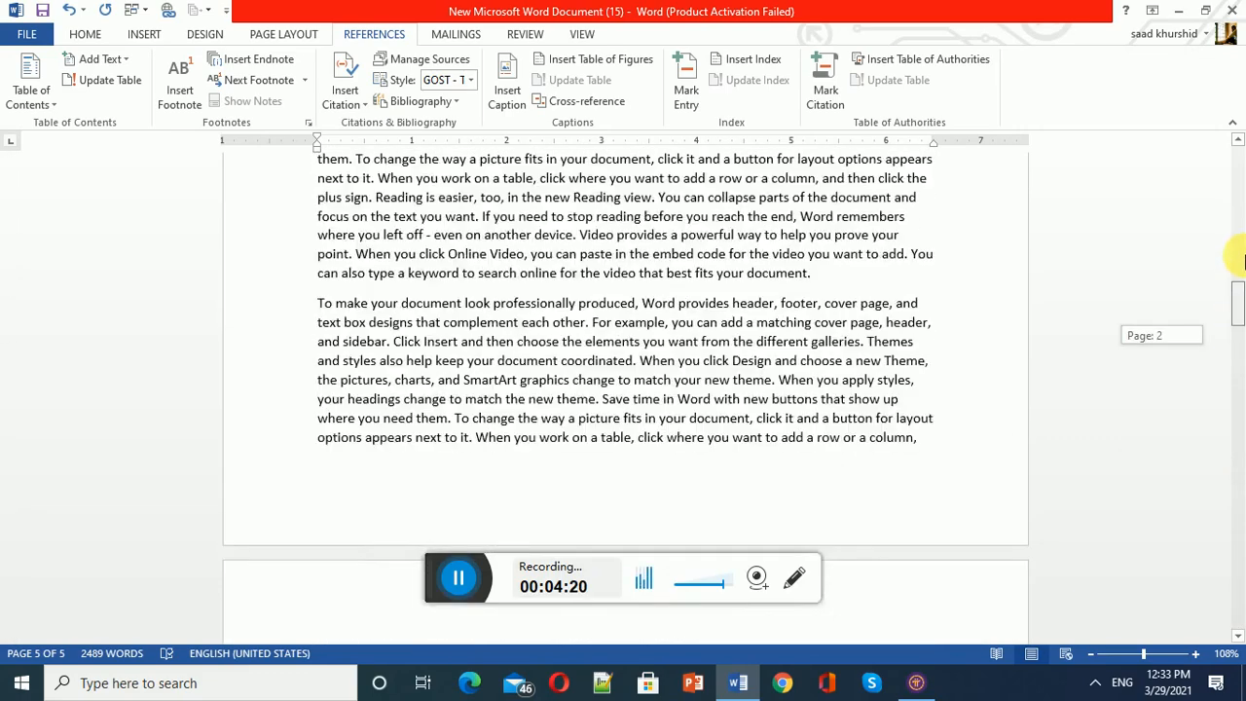
{"action": "scroll", "scroll_direction": "up", "scroll_amount": 3}
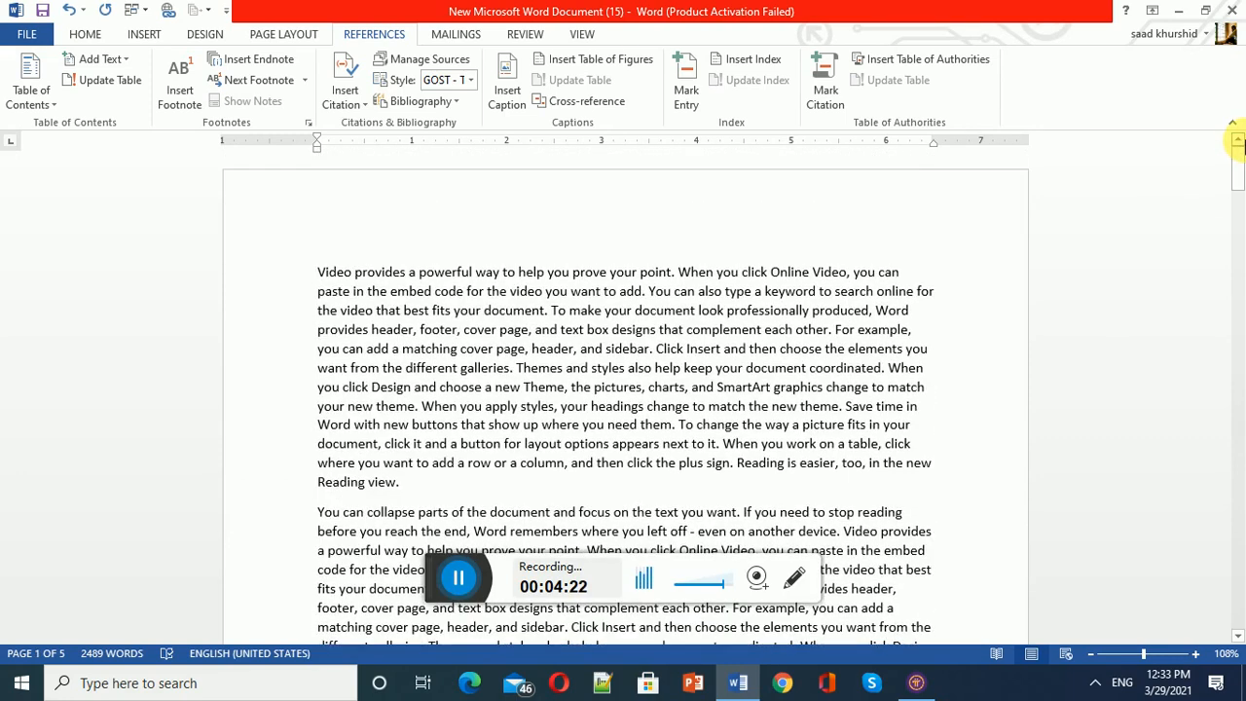
{"action": "left_click", "coordinate": [458, 577]}
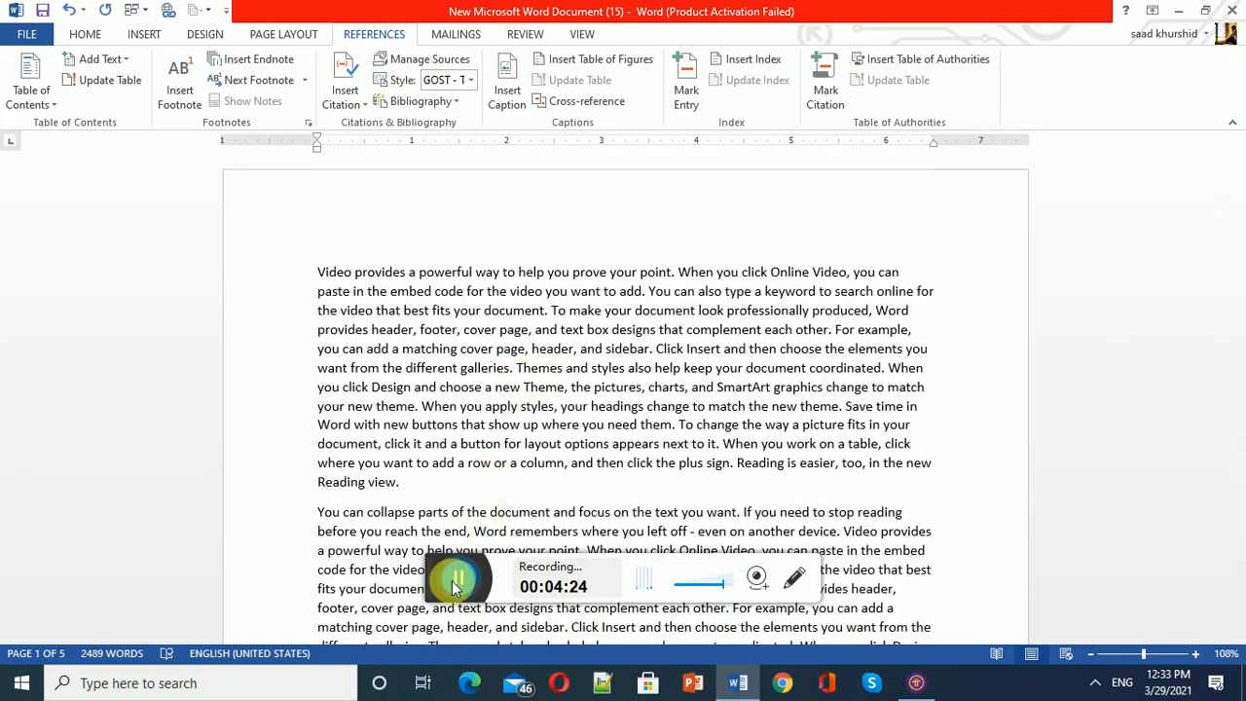